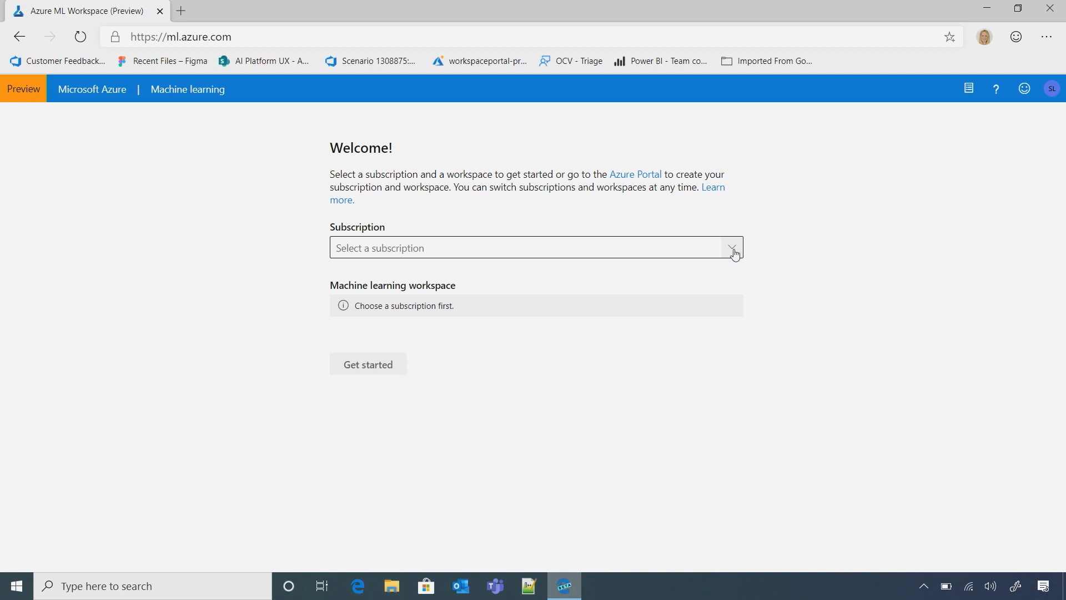
Step: Choose the Bing Ads AML Pilot subscription and the greg_ws_1 workspace on the welcome page
{"action": "left_click", "coordinate": [732, 248]}
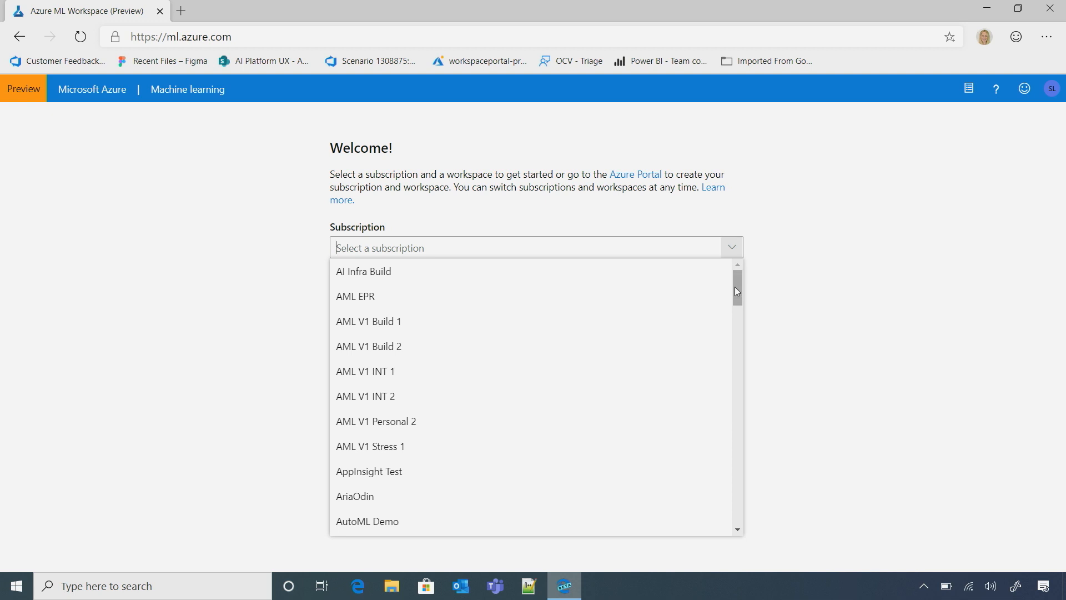
{"action": "scroll", "scroll_direction": "down", "scroll_amount": 3}
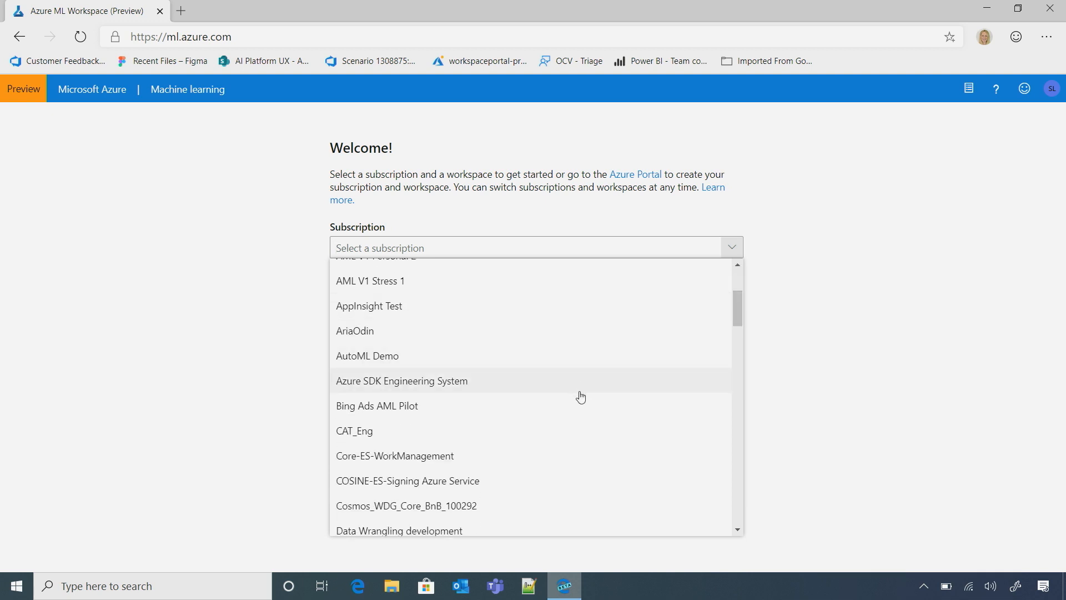
{"action": "left_click", "coordinate": [376, 405]}
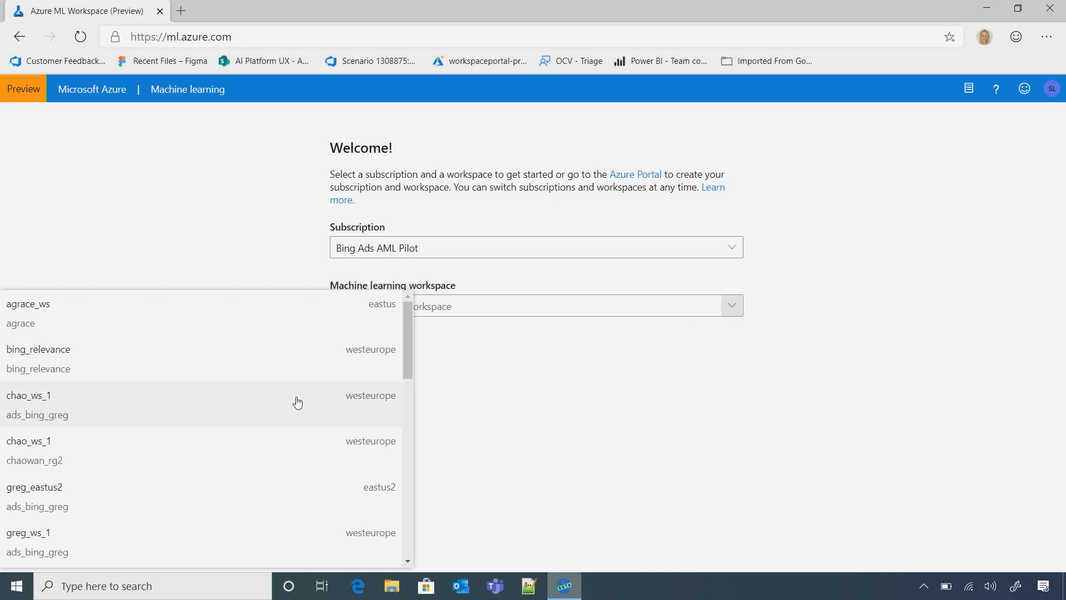
{"action": "mouse_move", "coordinate": [293, 422]}
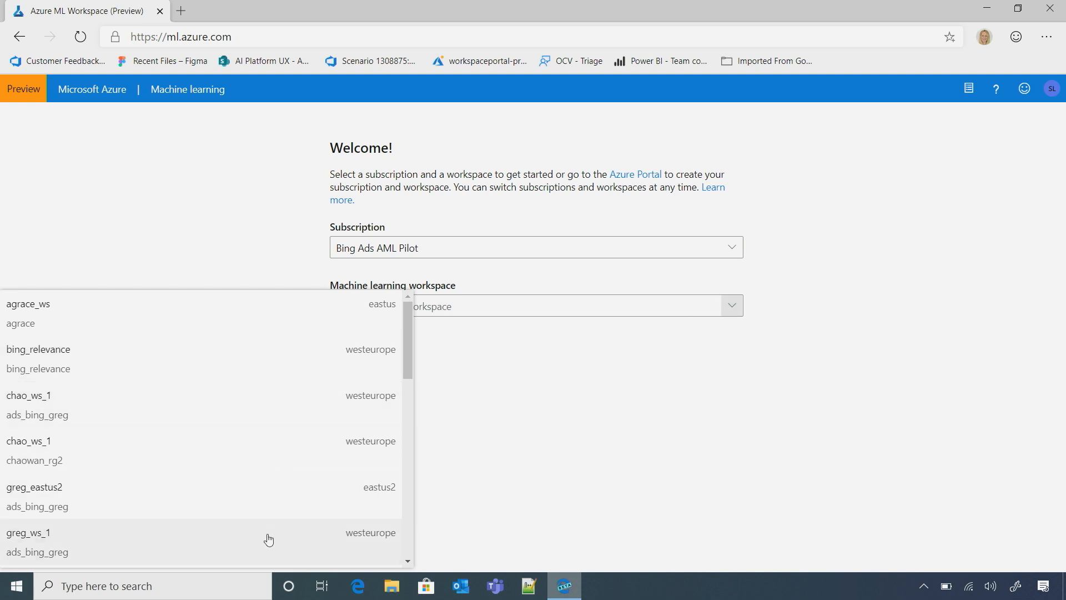
{"action": "left_click", "coordinate": [29, 532]}
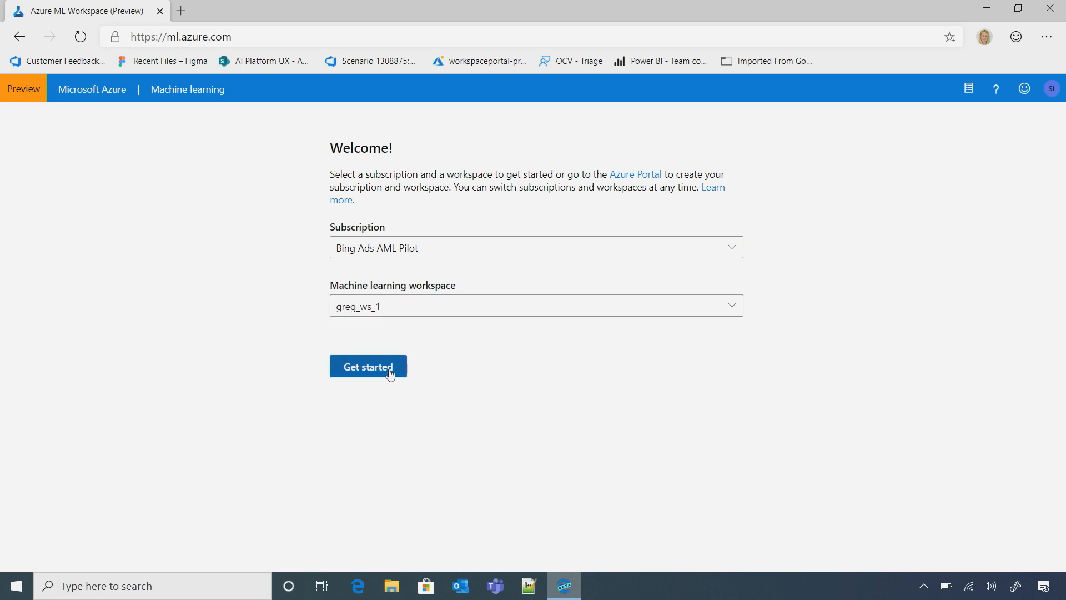
Step: Enter the greg_ws_1 workspace home via Get started, showing the Welcome overview
{"action": "left_click", "coordinate": [367, 365]}
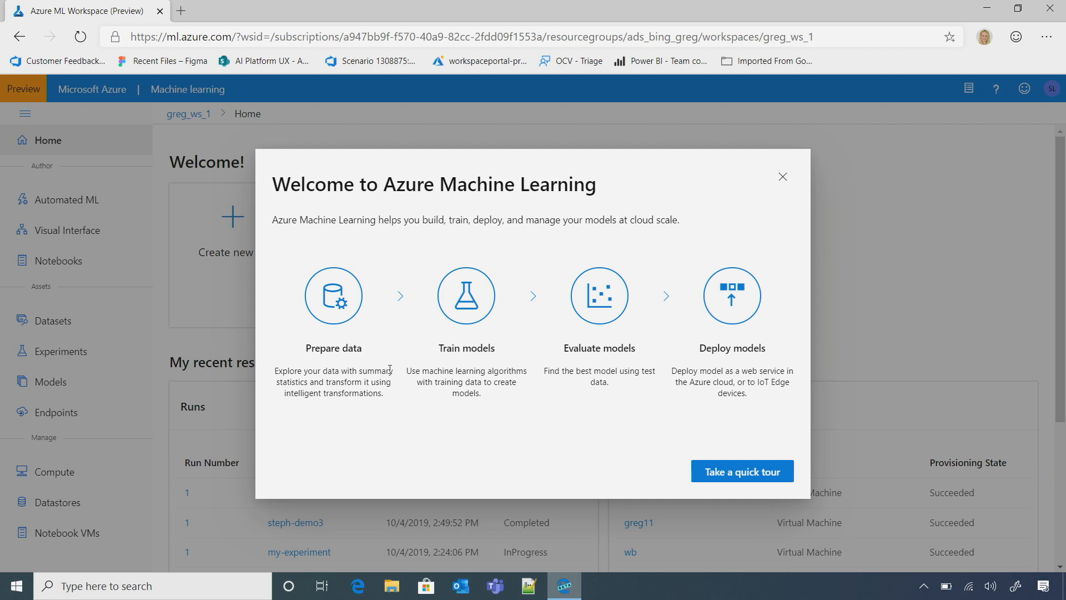
{"action": "mouse_move", "coordinate": [741, 471]}
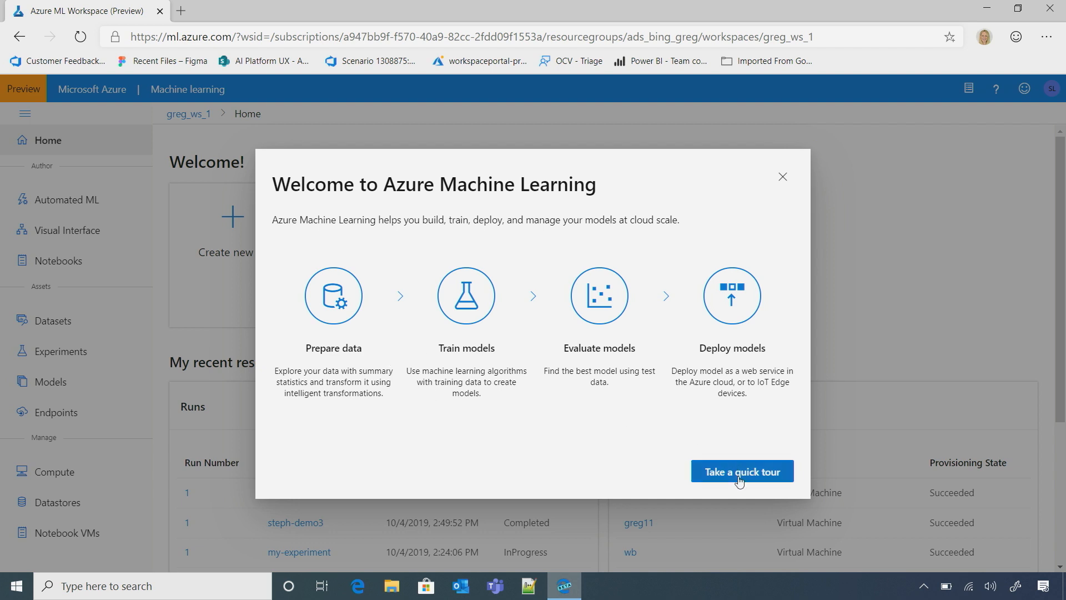
Step: Step through the guided studio tour past Authoring, Assets, Management, workspace switching and Help to the final step
{"action": "left_click", "coordinate": [741, 470]}
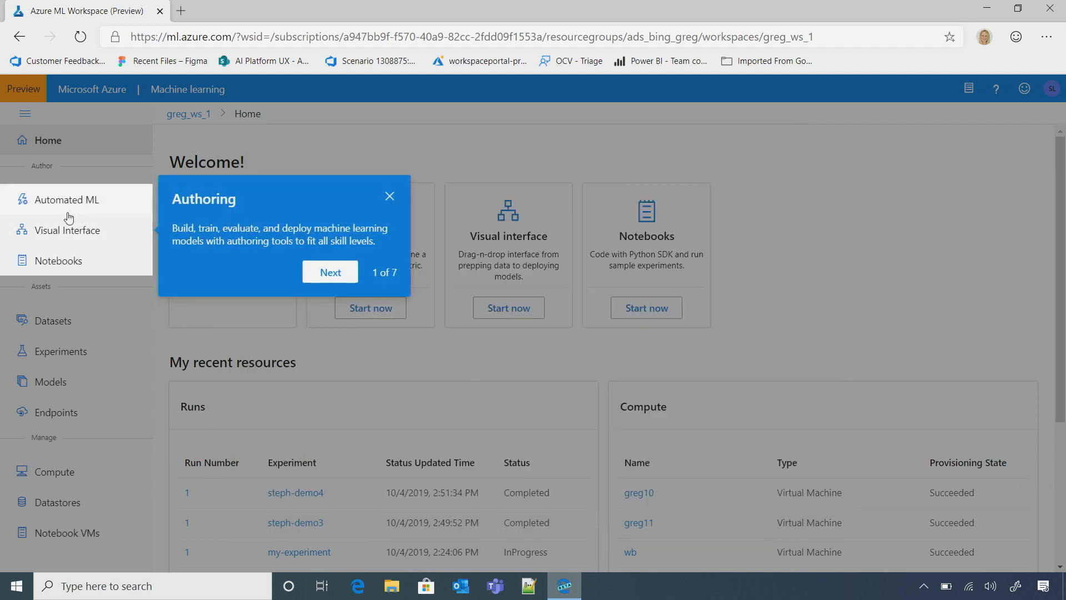
{"action": "mouse_move", "coordinate": [74, 249]}
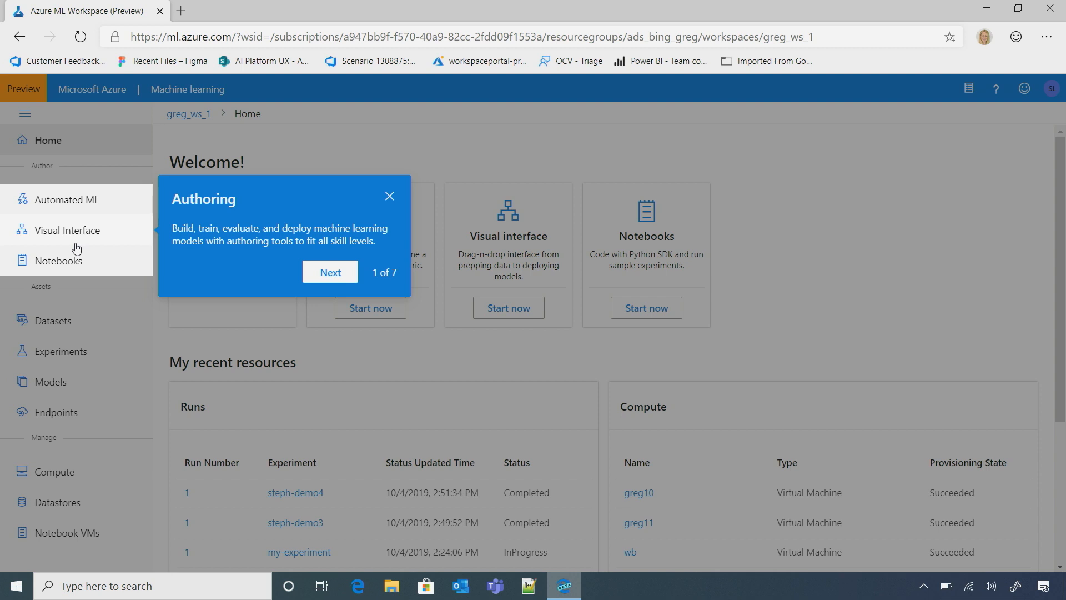
{"action": "mouse_move", "coordinate": [89, 217]}
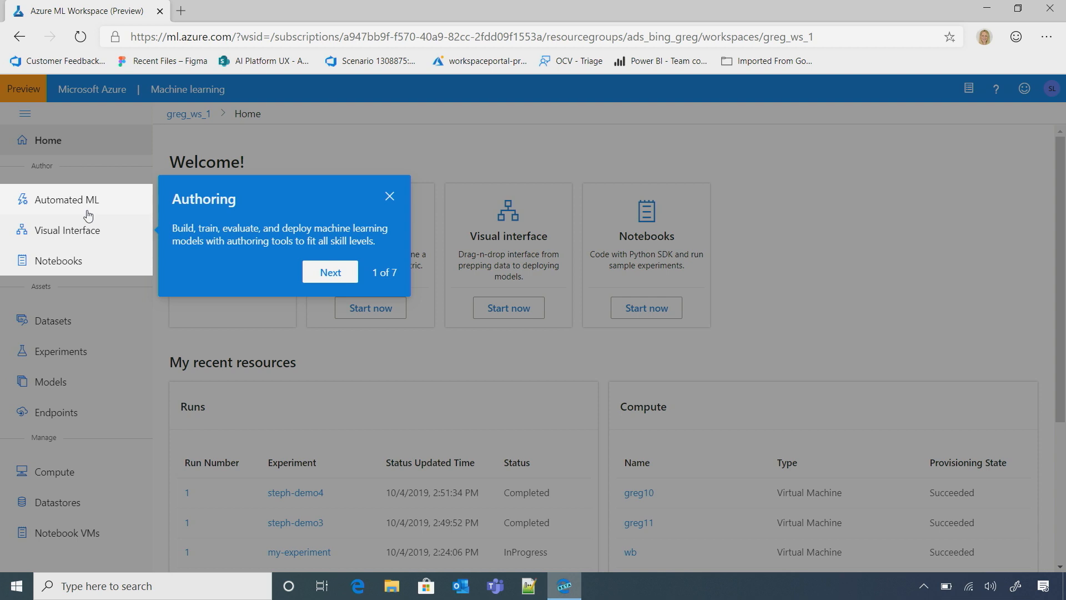
{"action": "mouse_move", "coordinate": [136, 245]}
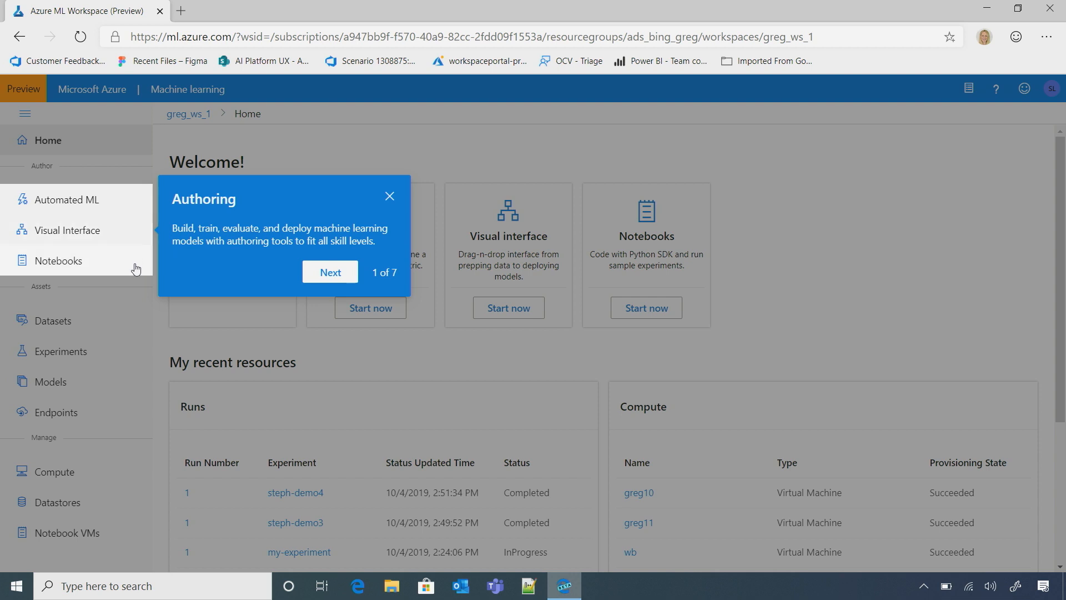
{"action": "mouse_move", "coordinate": [135, 264]}
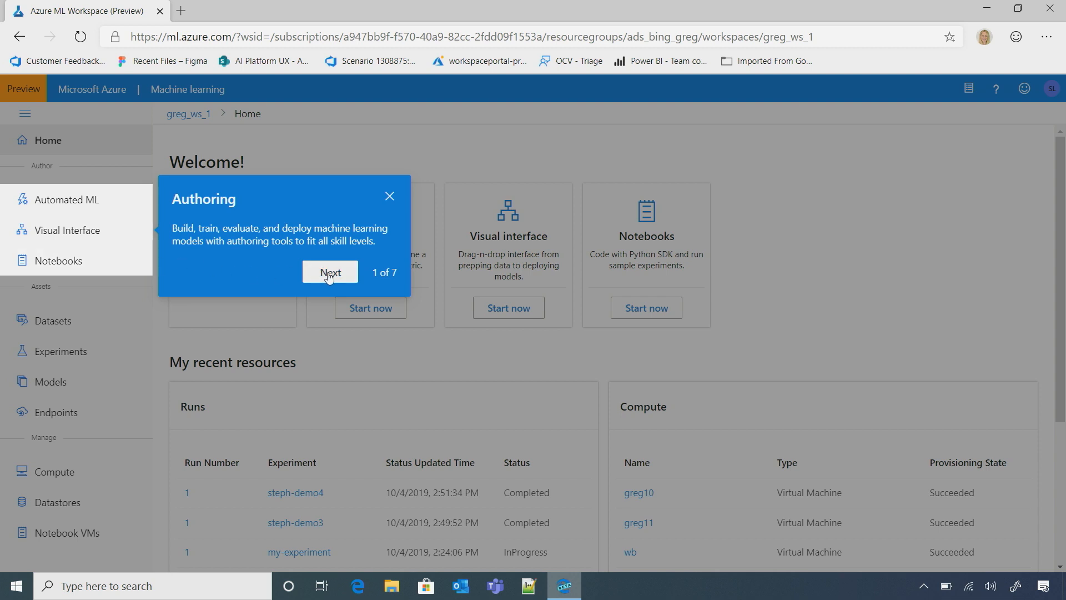
{"action": "left_click", "coordinate": [329, 272]}
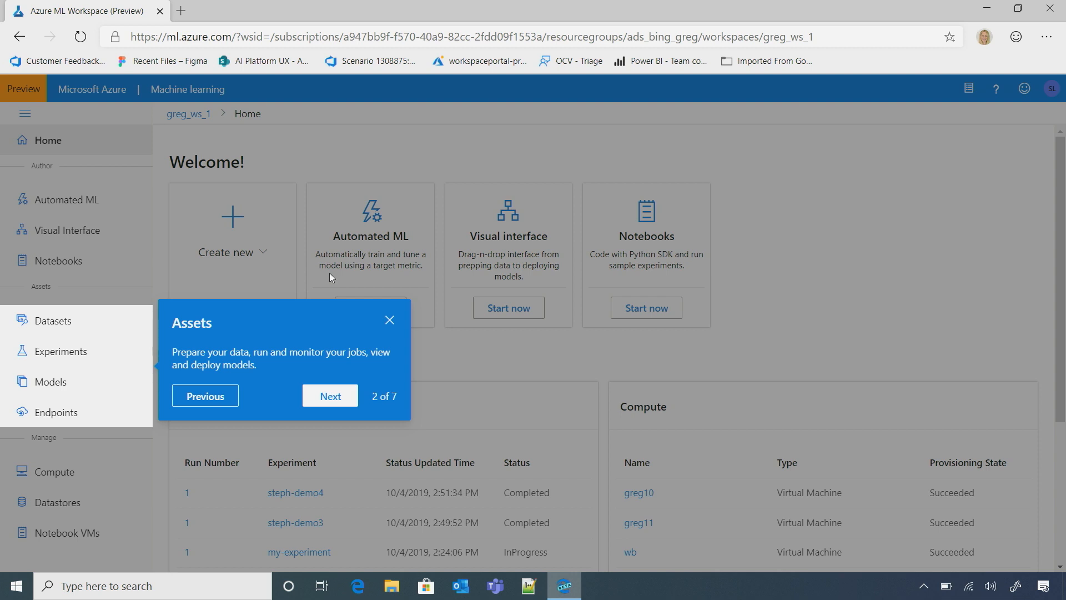
{"action": "mouse_move", "coordinate": [131, 342]}
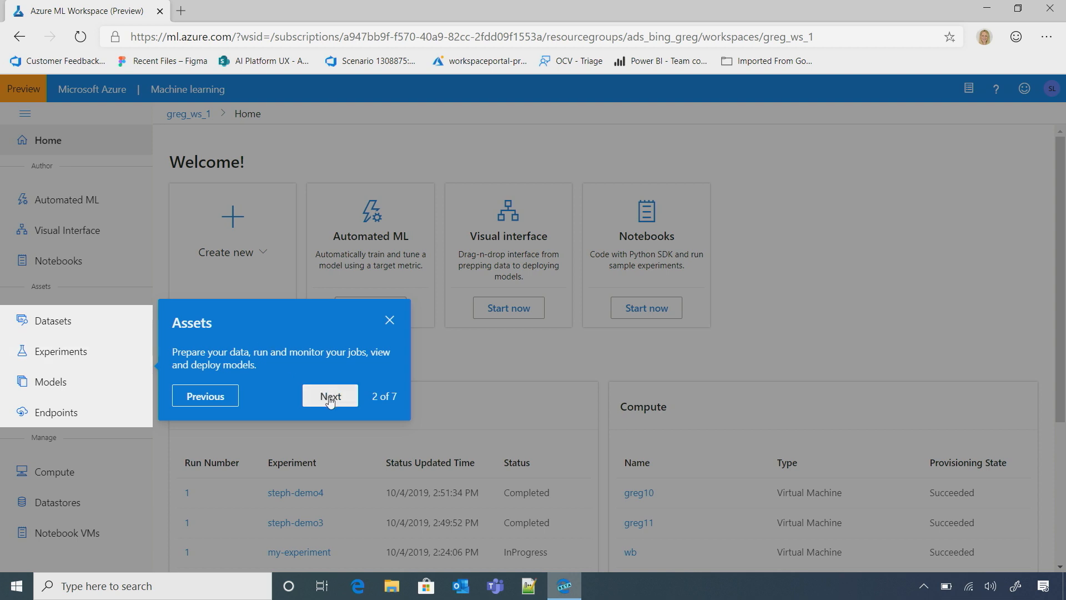
{"action": "left_click", "coordinate": [330, 395]}
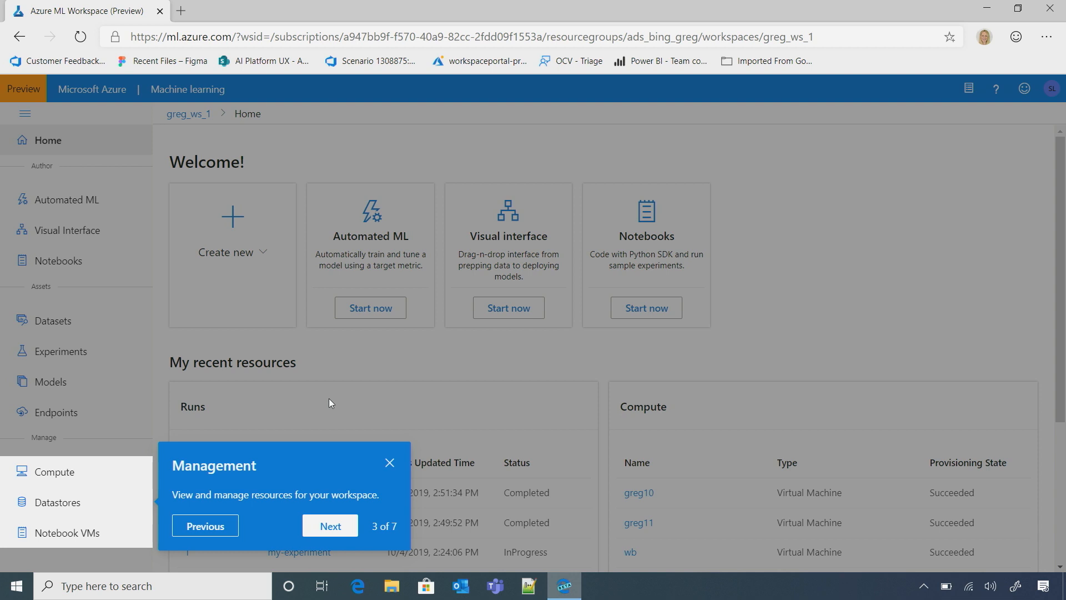
{"action": "left_click", "coordinate": [330, 525]}
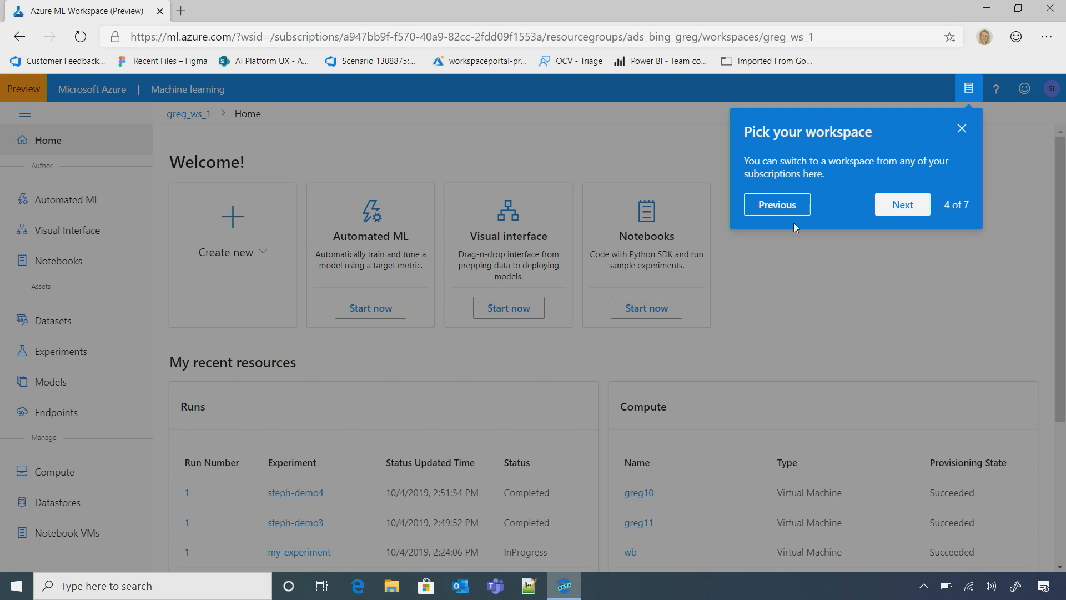
{"action": "left_click", "coordinate": [902, 204]}
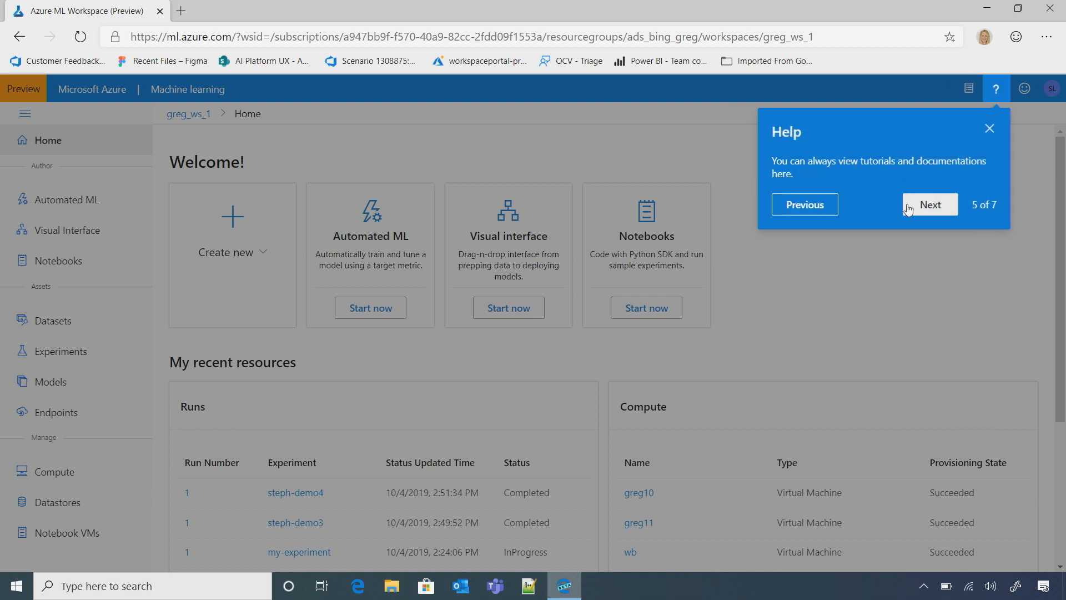
{"action": "left_click", "coordinate": [928, 204]}
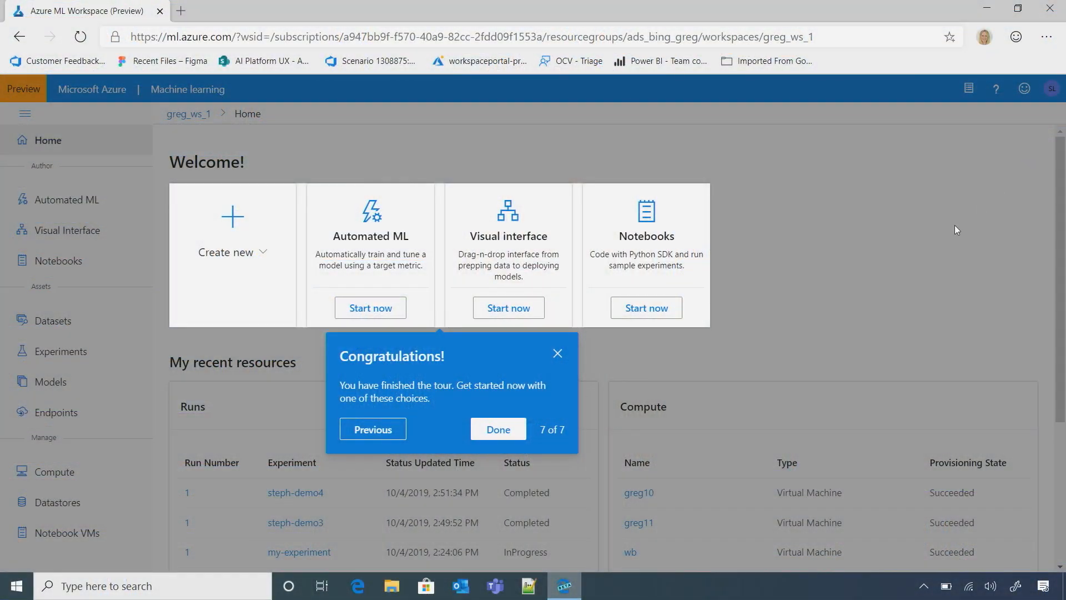
{"action": "left_click", "coordinate": [646, 308]}
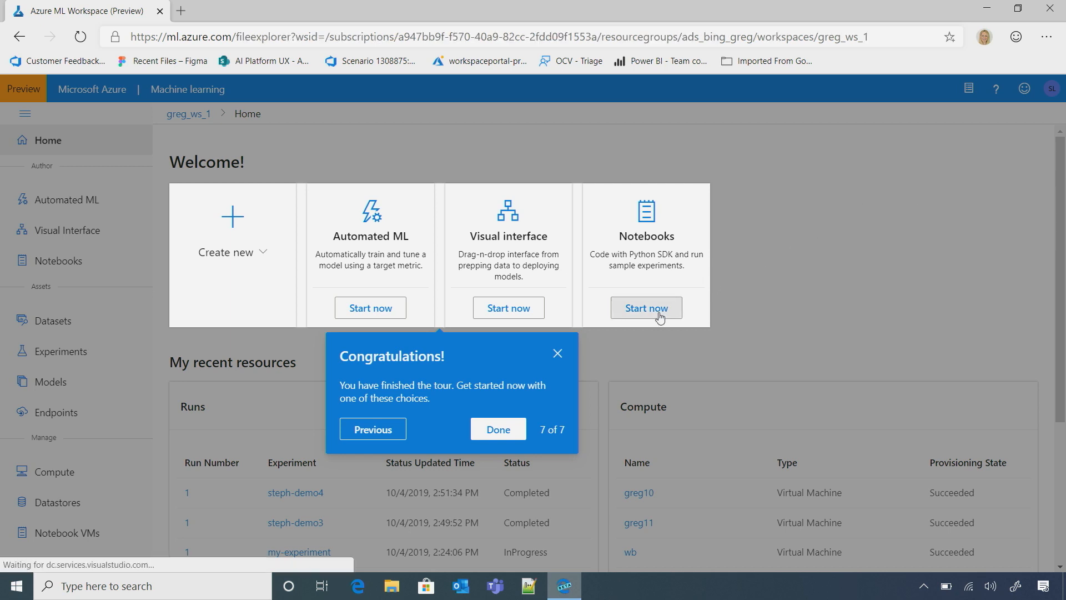
Step: In Notebooks, expand the samples-1.0.65 gallery folder and its tutorials folder, then browse the file tree
{"action": "left_click", "coordinate": [644, 308]}
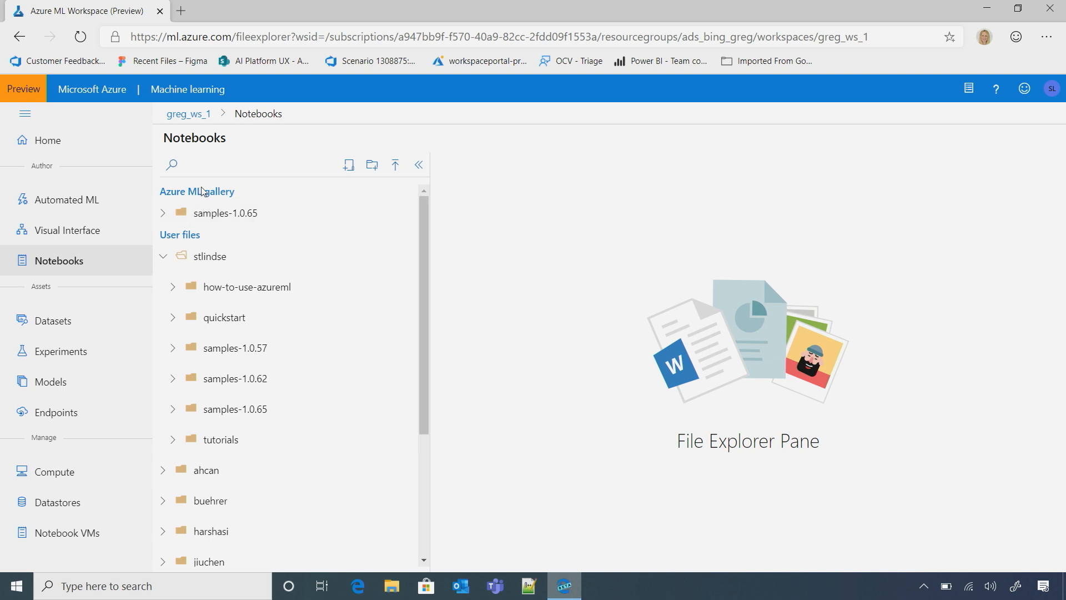
{"action": "mouse_move", "coordinate": [261, 196]}
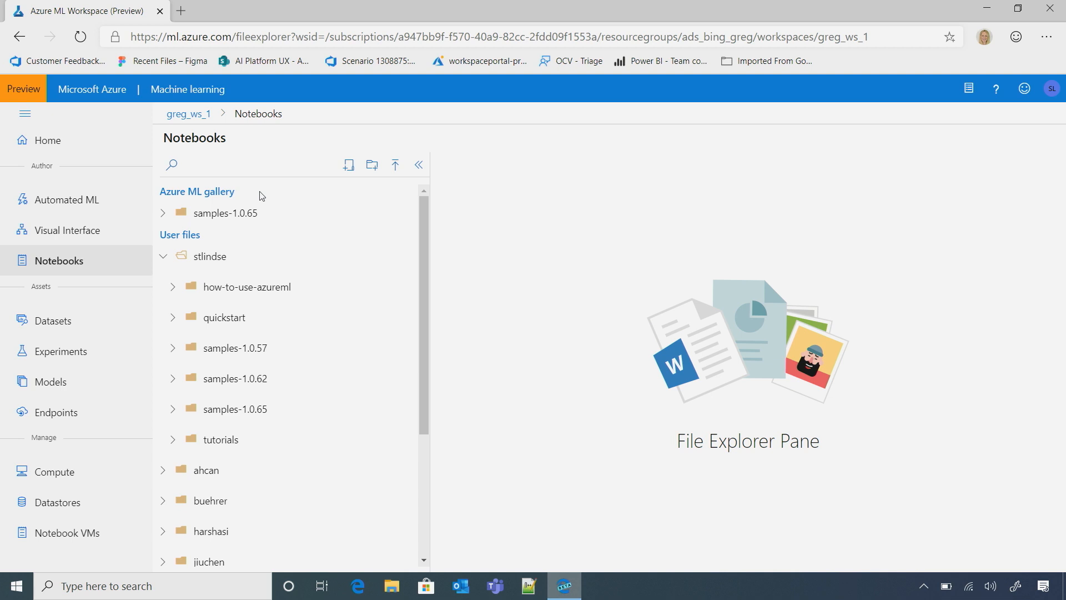
{"action": "left_click", "coordinate": [162, 213]}
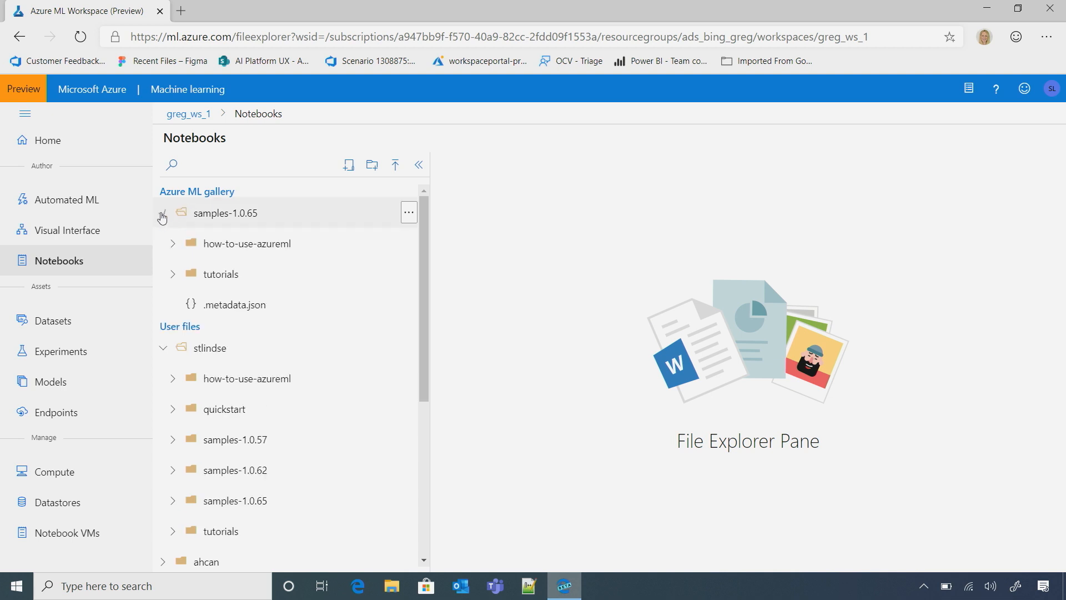
{"action": "left_click", "coordinate": [173, 274]}
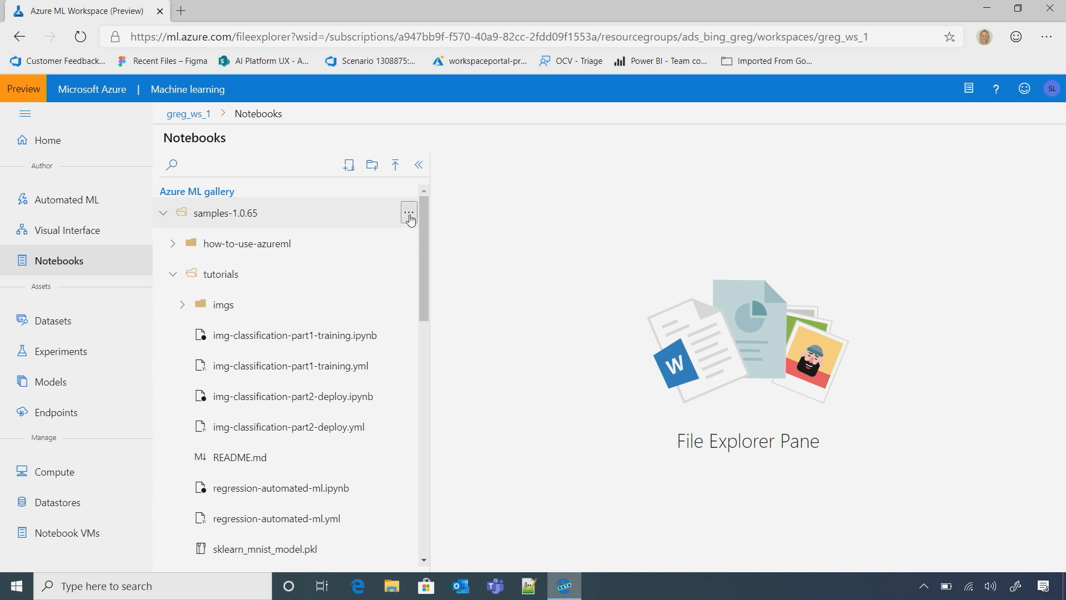
{"action": "left_click", "coordinate": [408, 214]}
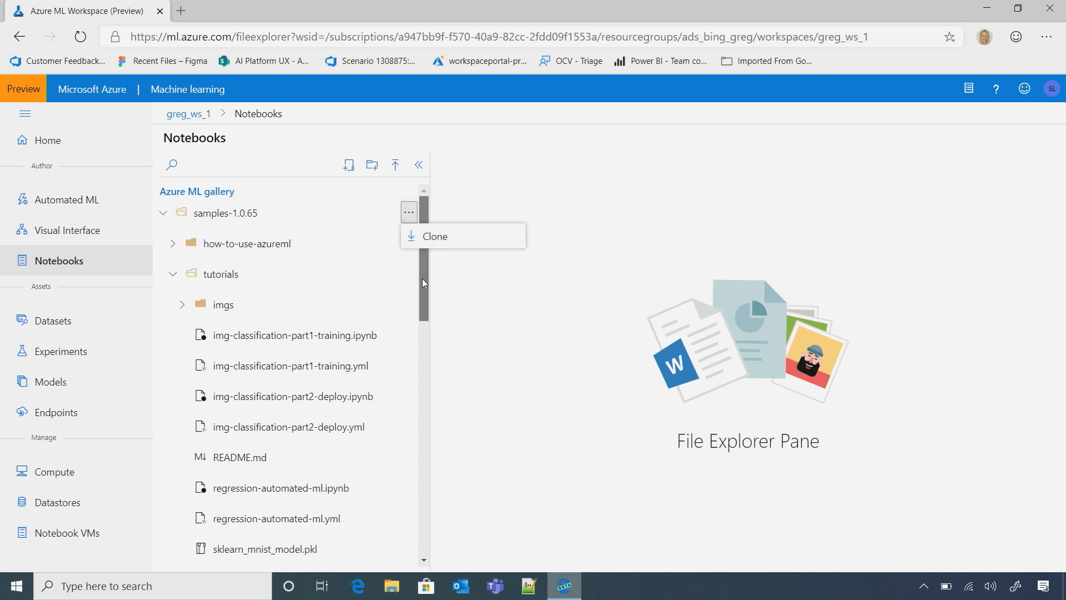
{"action": "left_click", "coordinate": [163, 211]}
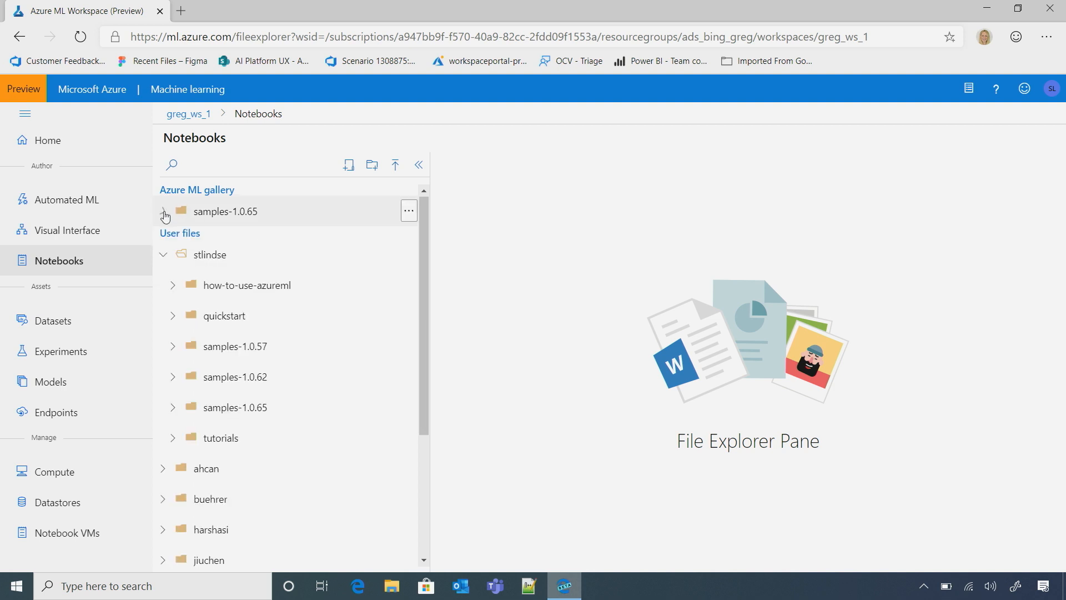
{"action": "mouse_move", "coordinate": [256, 260]}
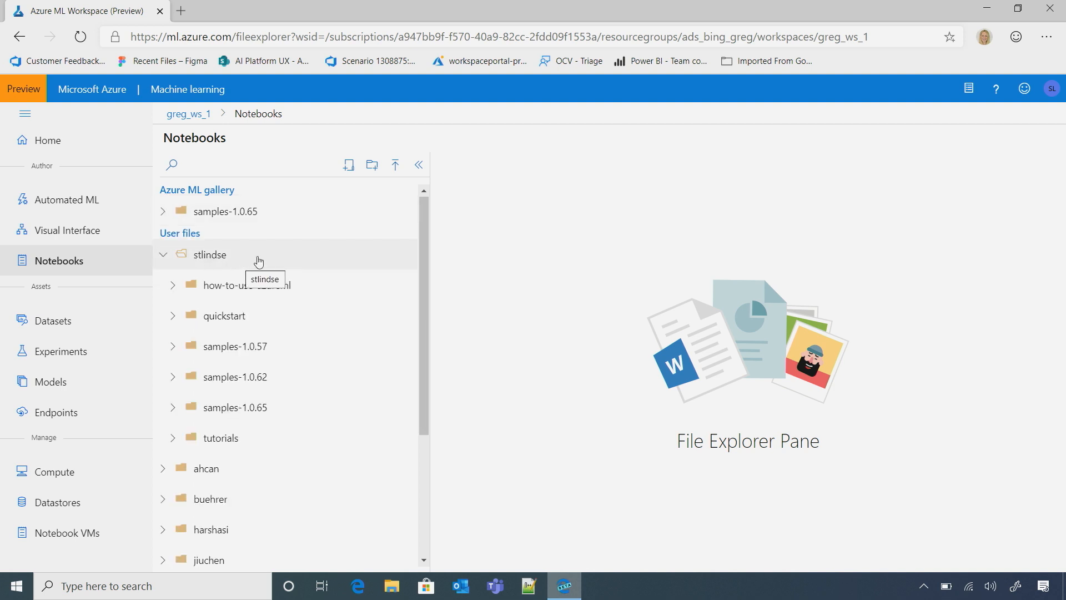
{"action": "mouse_move", "coordinate": [424, 338]}
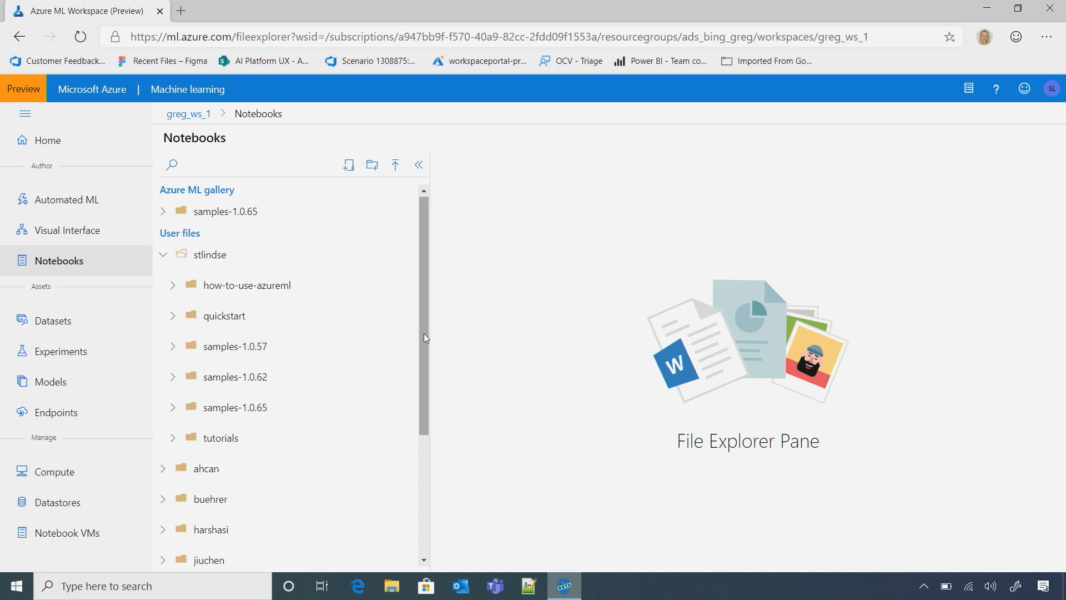
{"action": "scroll", "scroll_direction": "down", "scroll_amount": 3}
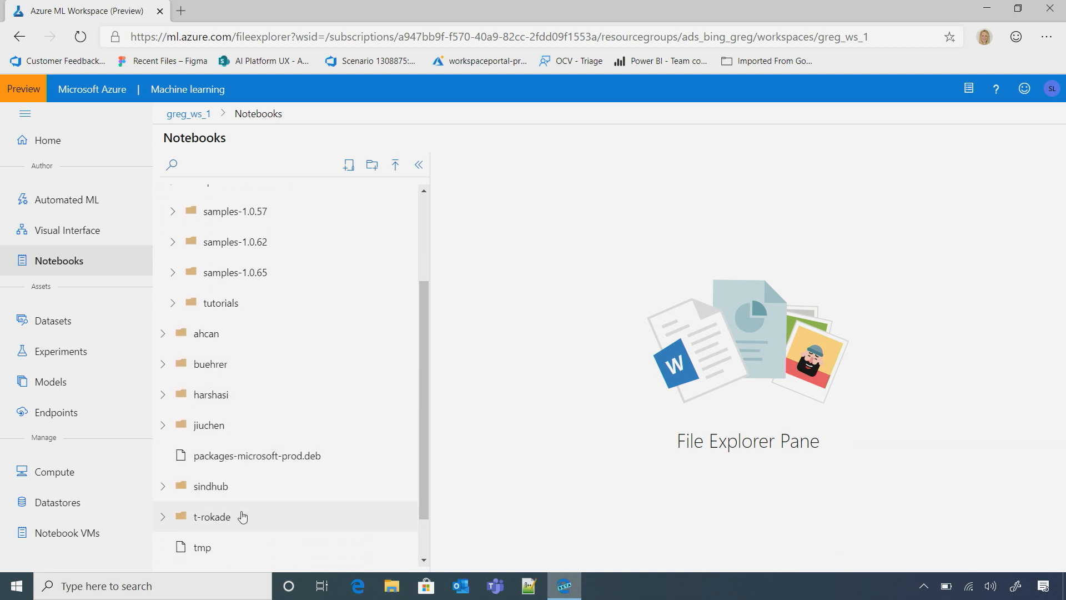
{"action": "mouse_move", "coordinate": [285, 364]}
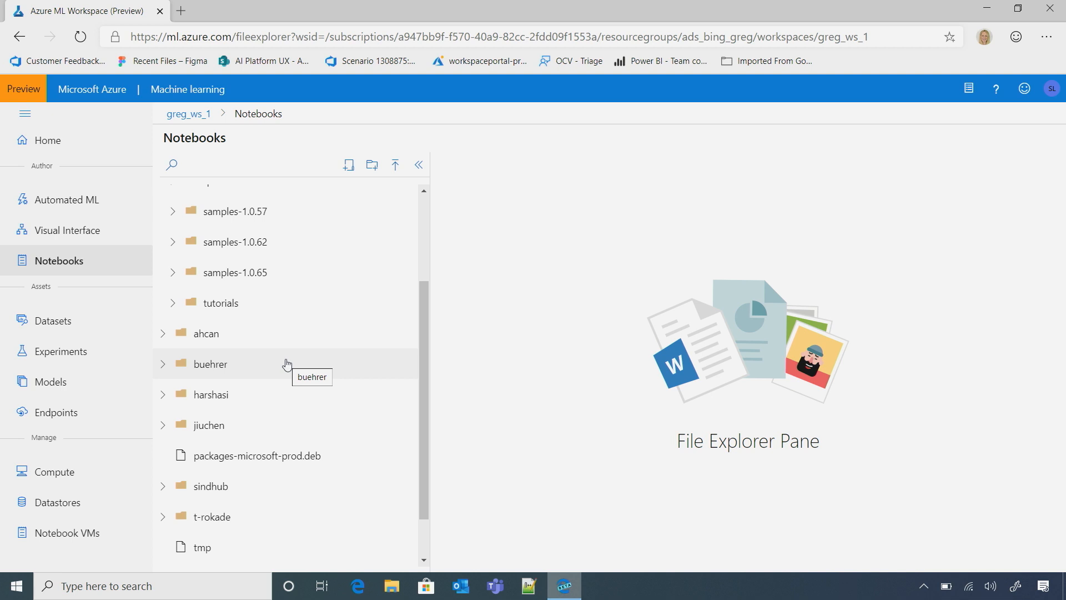
{"action": "mouse_move", "coordinate": [169, 302]}
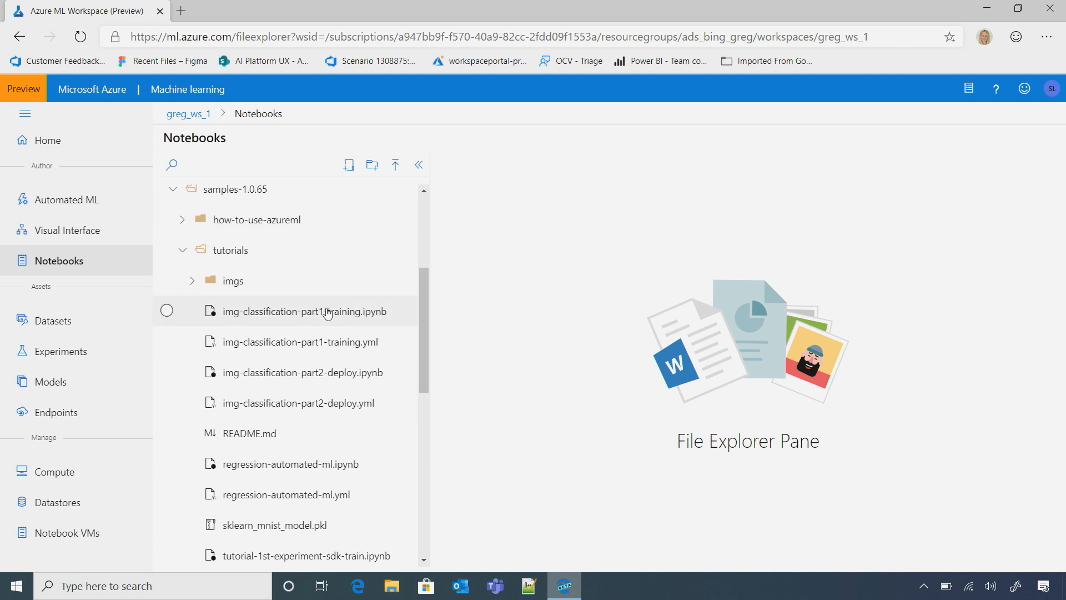
Step: Open img-classification-part1-training.ipynb and scroll to its Import packages code cell
{"action": "left_click", "coordinate": [306, 311]}
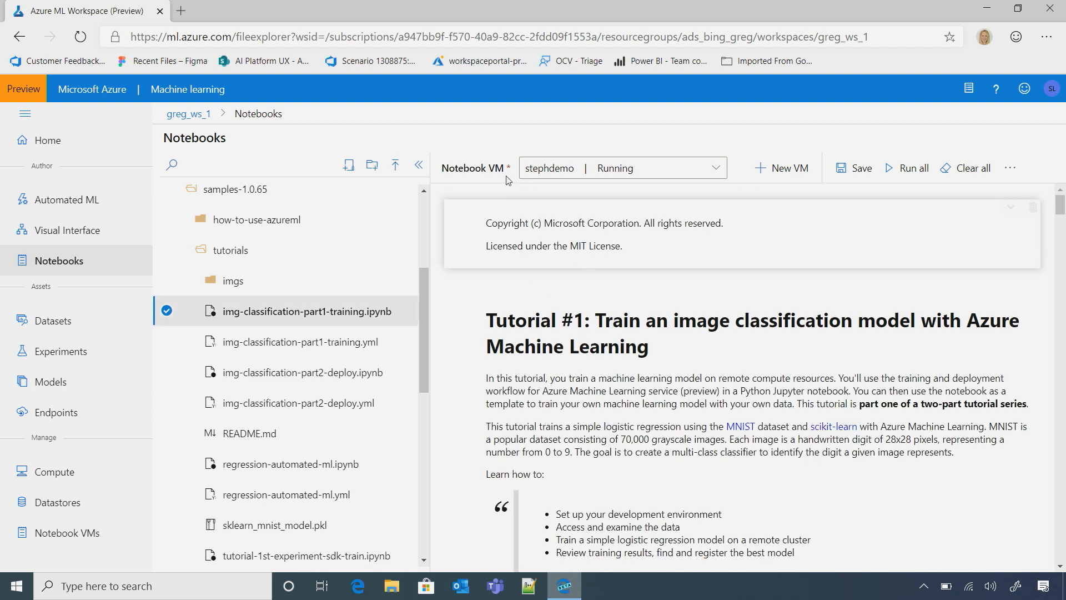
{"action": "mouse_move", "coordinate": [634, 202]}
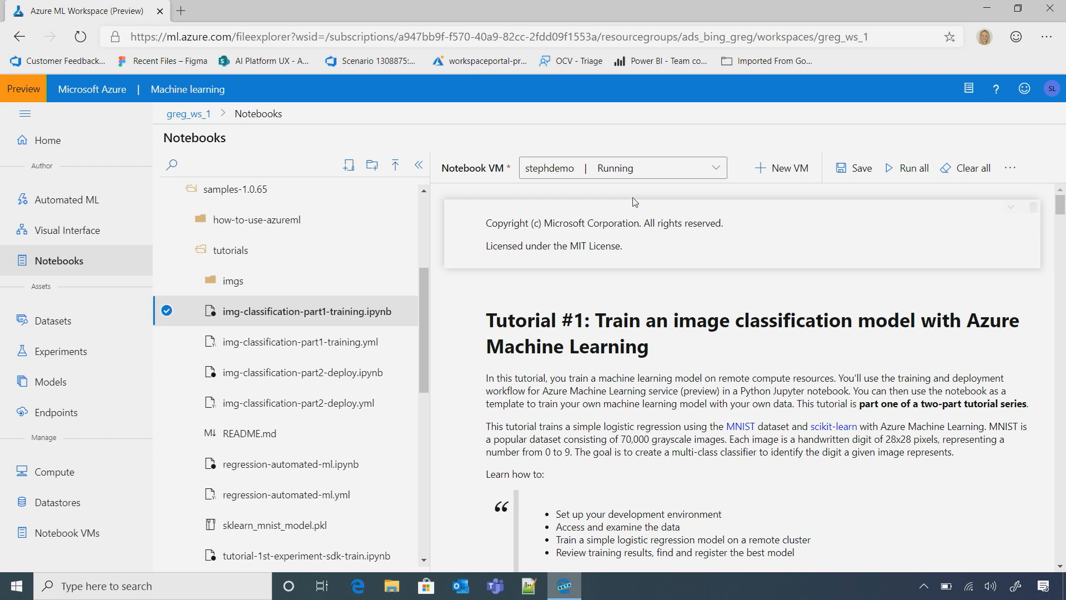
{"action": "mouse_move", "coordinate": [659, 197]}
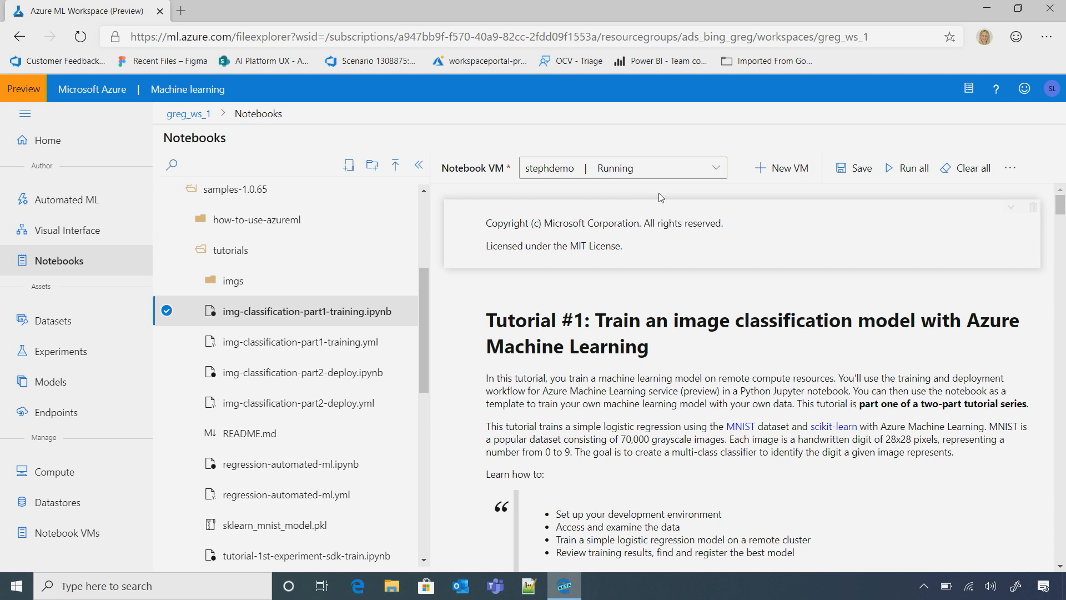
{"action": "mouse_move", "coordinate": [740, 185]}
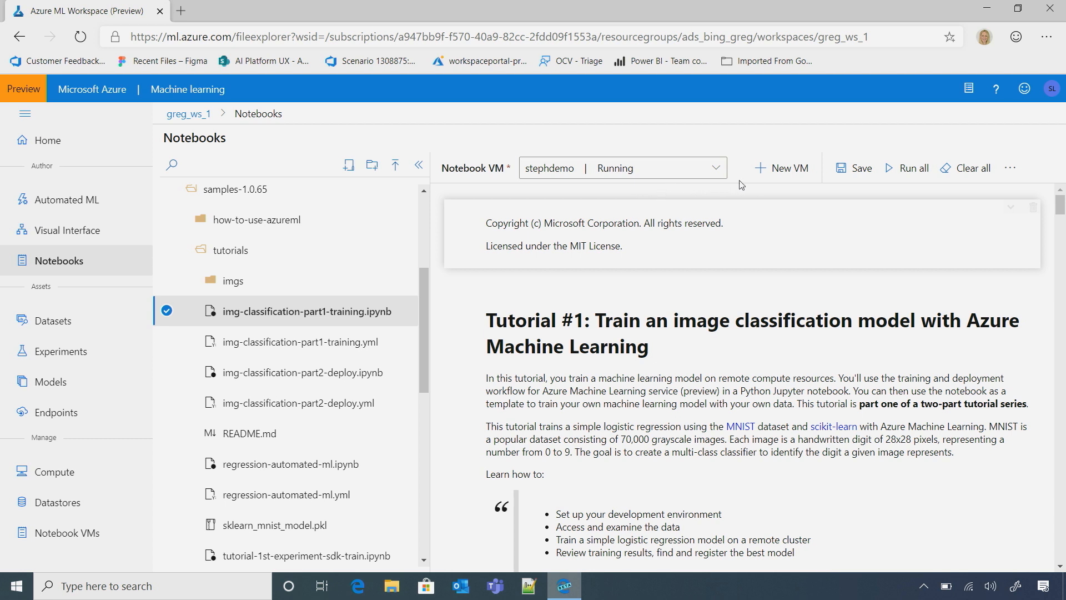
{"action": "mouse_move", "coordinate": [783, 168]}
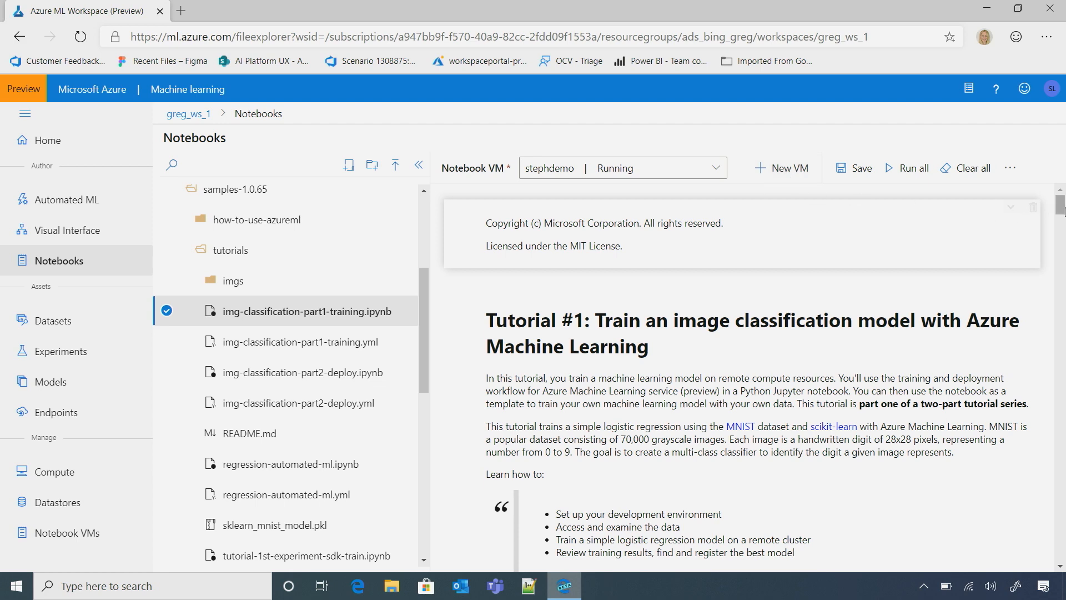
{"action": "scroll", "scroll_direction": "down", "scroll_amount": 3}
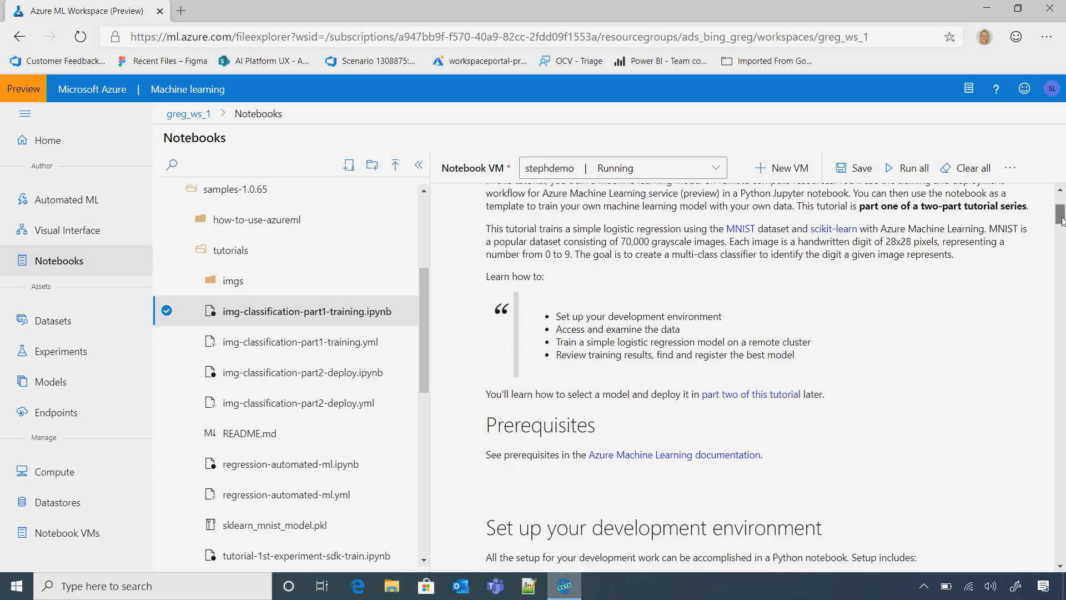
{"action": "scroll", "scroll_direction": "up", "scroll_amount": 3}
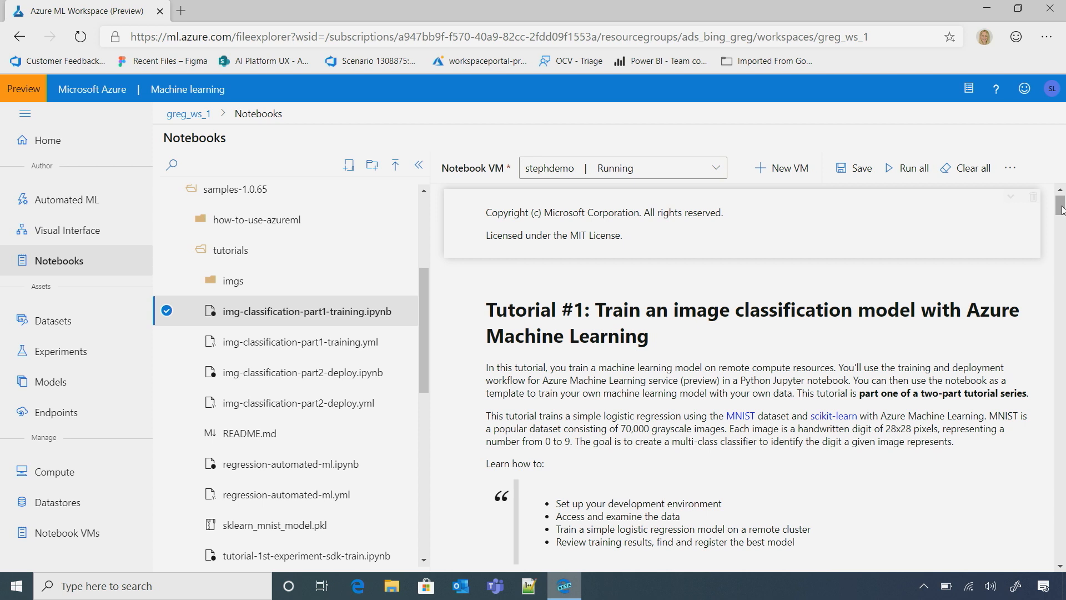
{"action": "scroll", "scroll_direction": "down", "scroll_amount": 3}
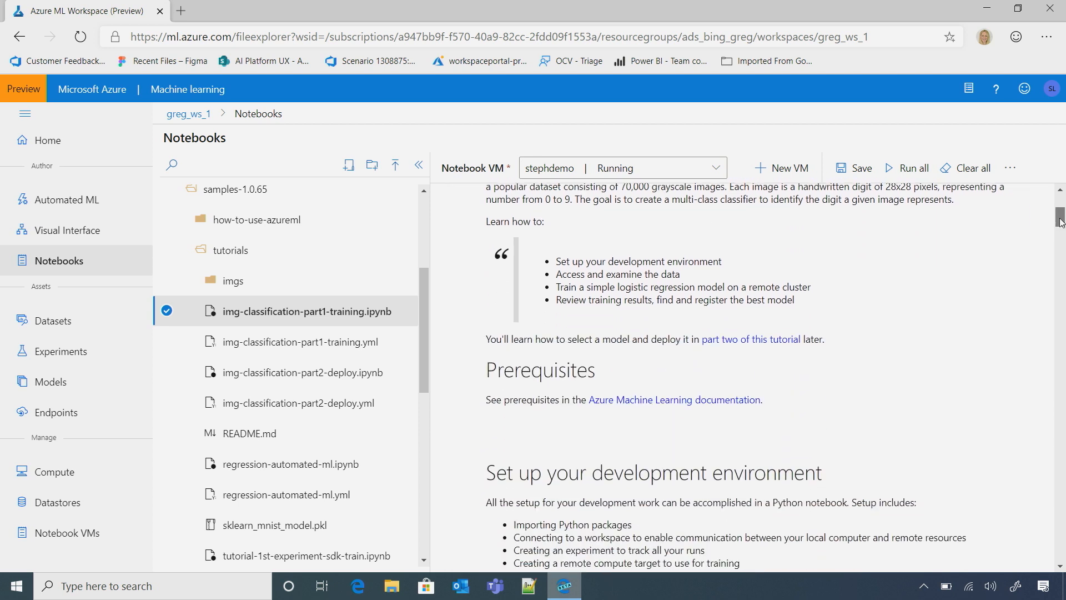
{"action": "scroll", "scroll_direction": "down", "scroll_amount": 3}
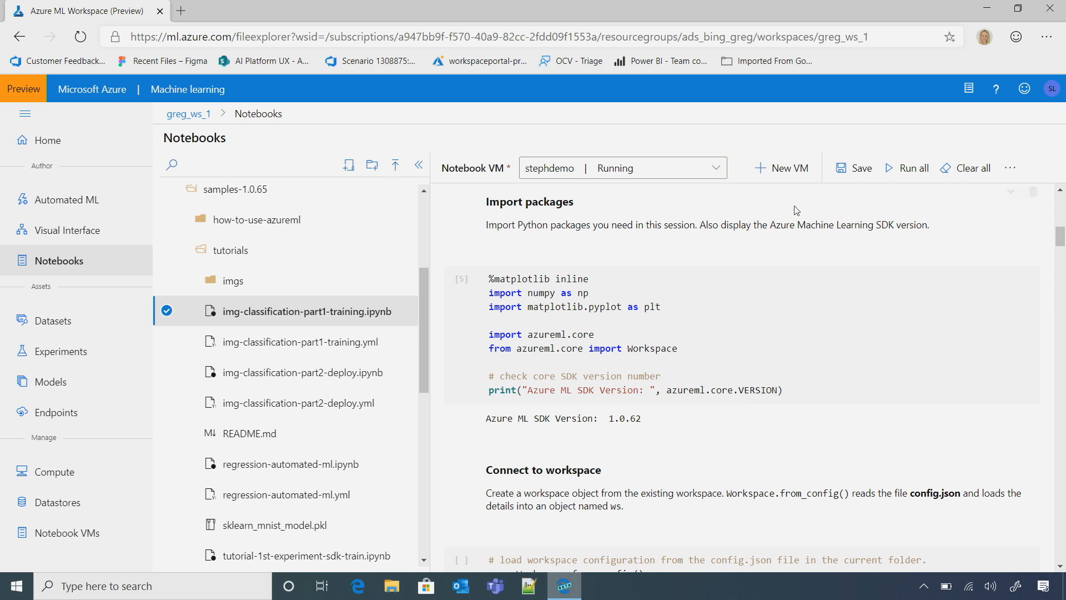
{"action": "mouse_move", "coordinate": [465, 282]}
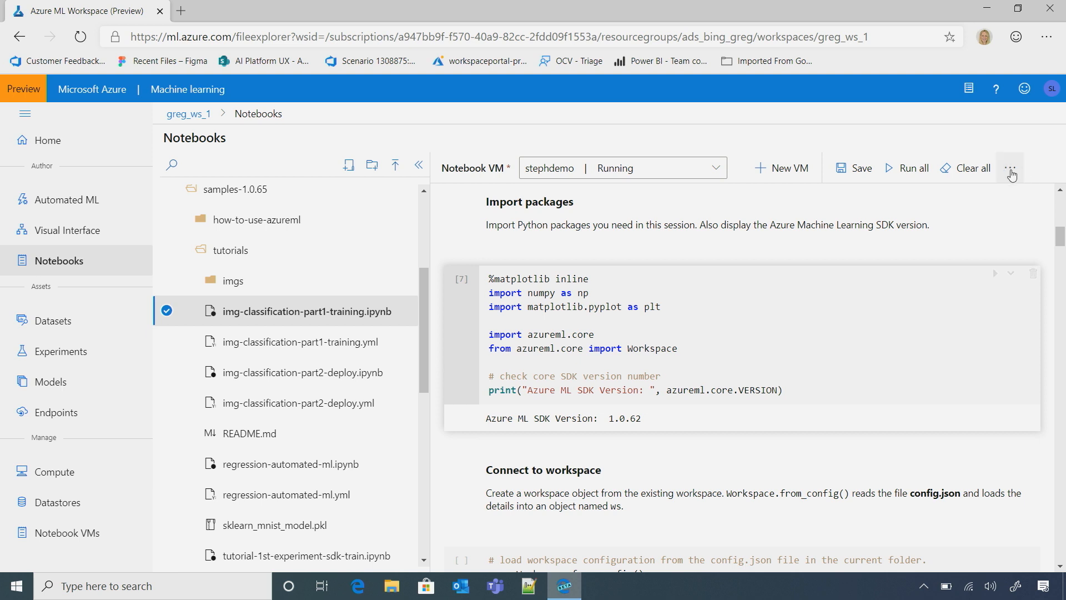
Step: Leave the notebook's actions menu and go to the Automated ML runs overview
{"action": "left_click", "coordinate": [1011, 168]}
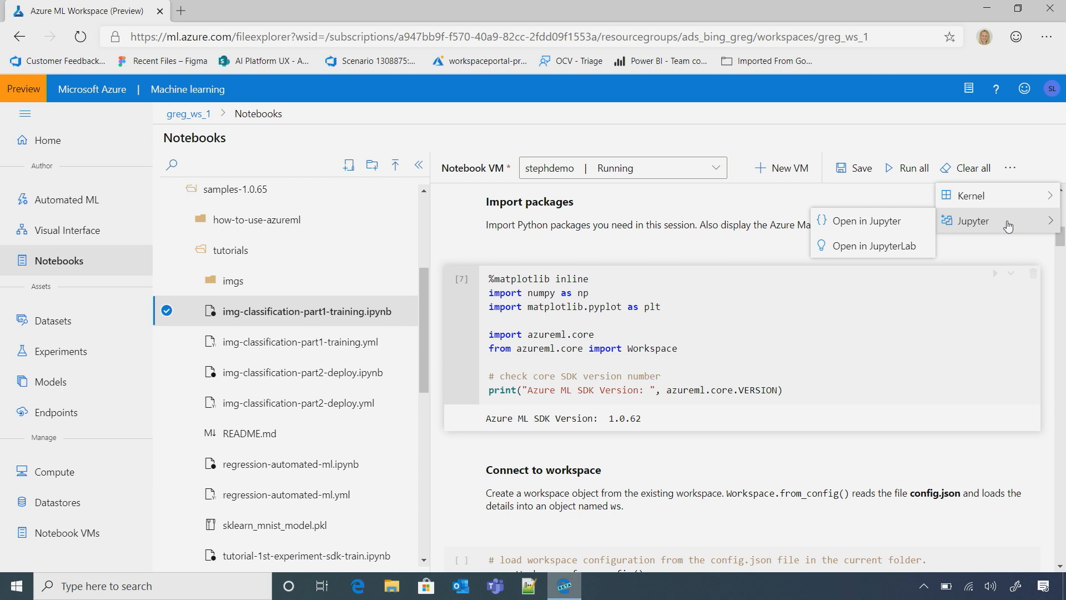
{"action": "mouse_move", "coordinate": [1007, 225]}
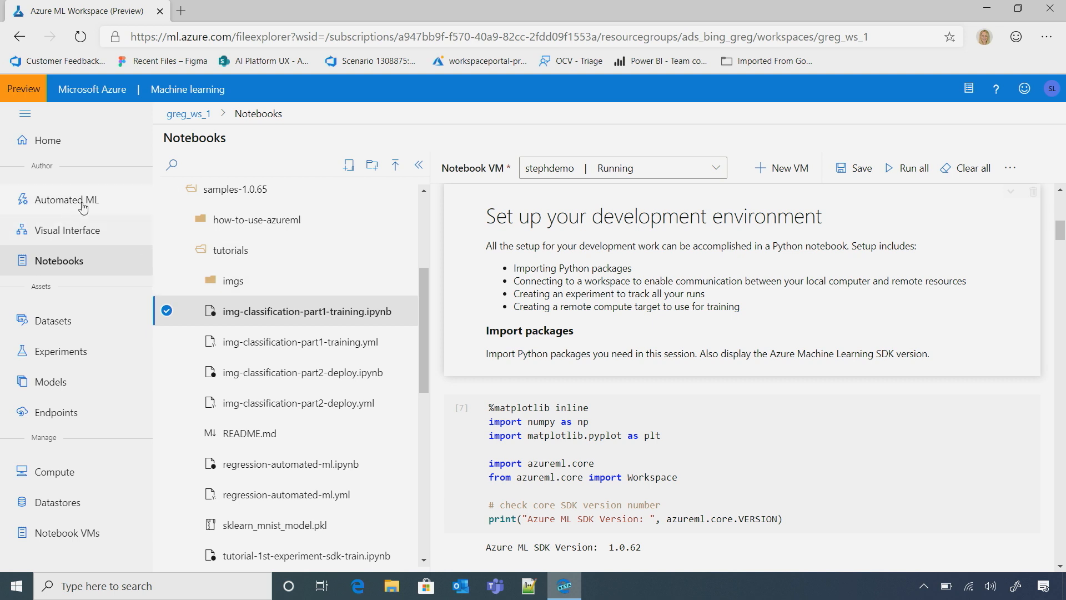
{"action": "left_click", "coordinate": [67, 199]}
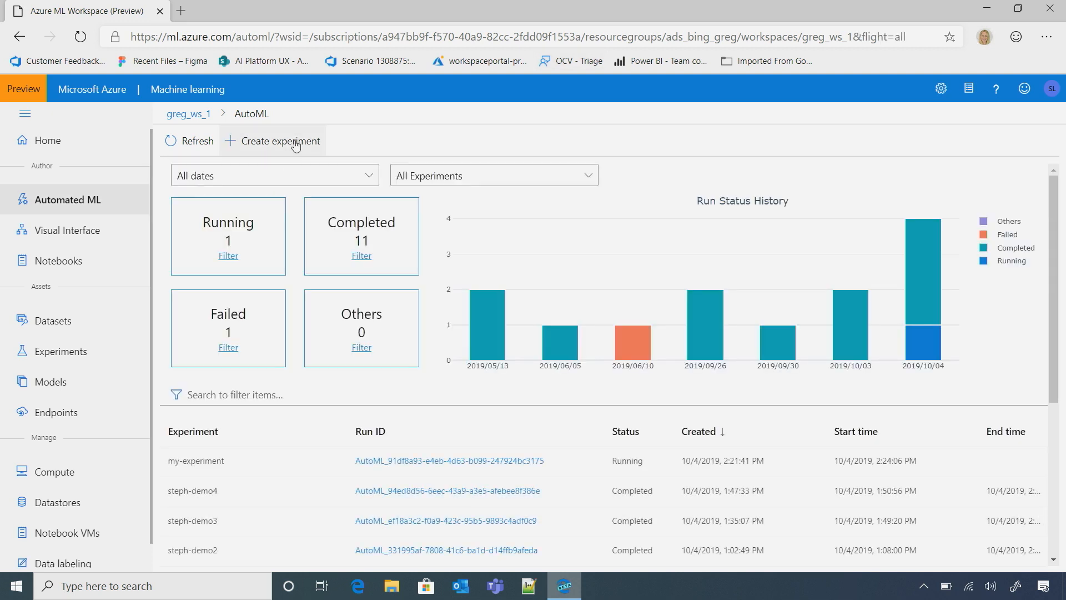
Step: Create a new automated ML experiment with the Automobile price data _Raw_ dataset selected
{"action": "left_click", "coordinate": [278, 141]}
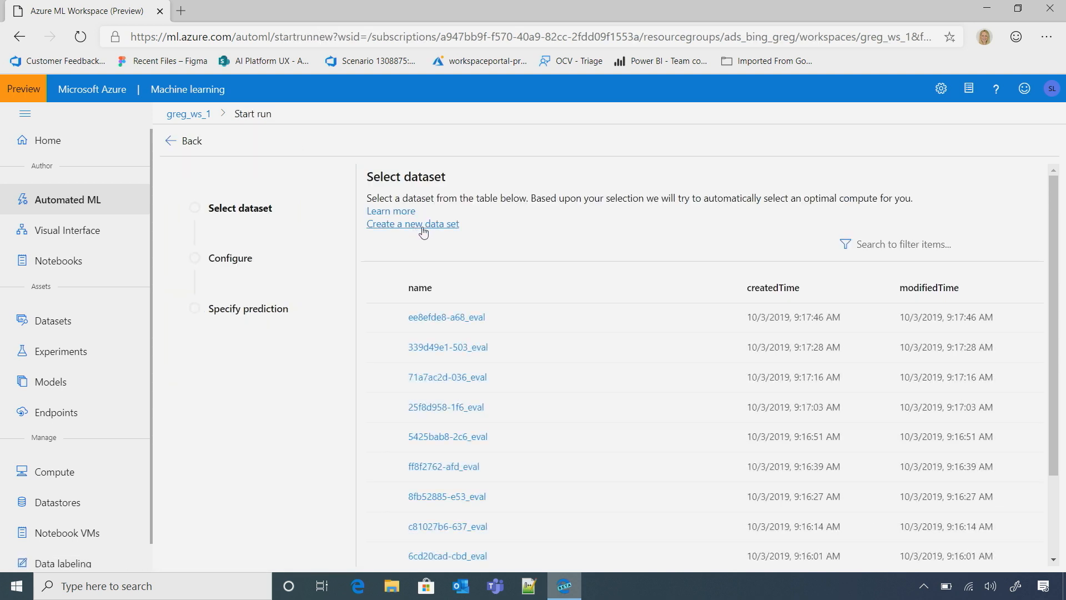
{"action": "scroll", "scroll_direction": "down", "scroll_amount": 3}
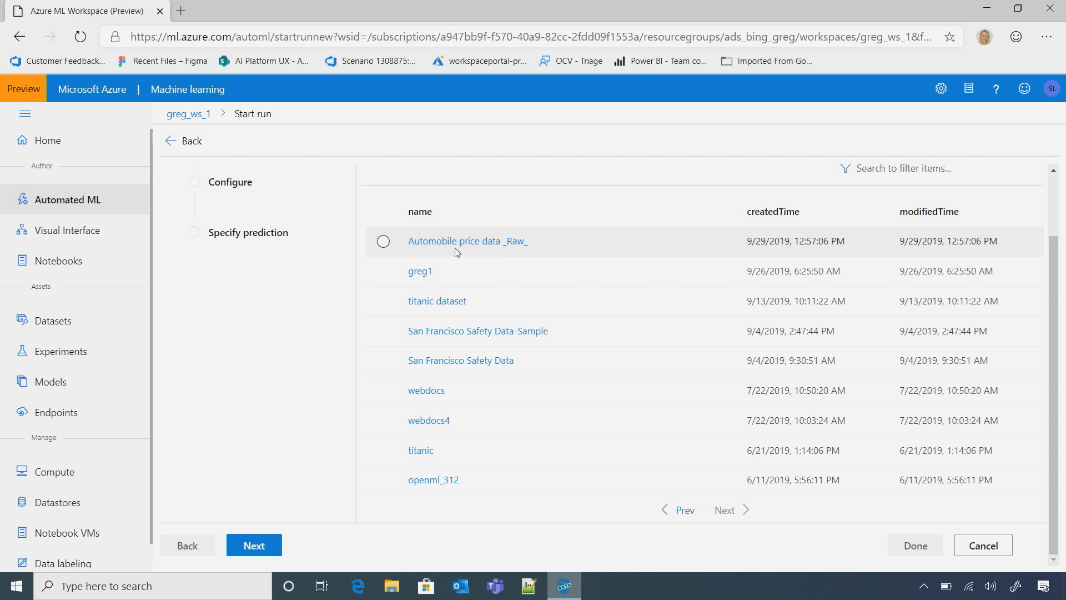
{"action": "left_click", "coordinate": [383, 241]}
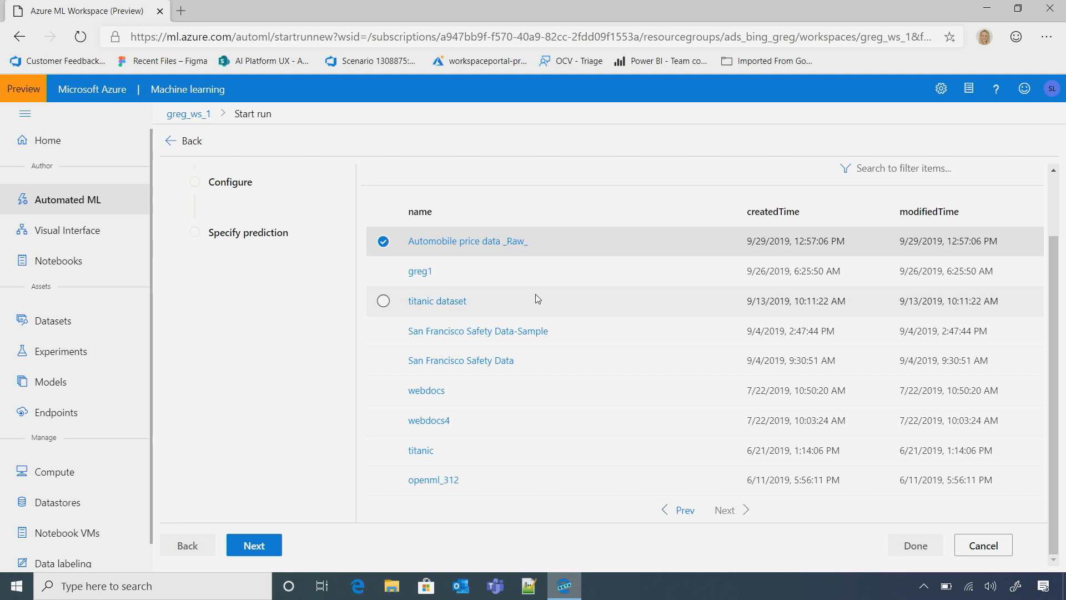
{"action": "mouse_move", "coordinate": [611, 276]}
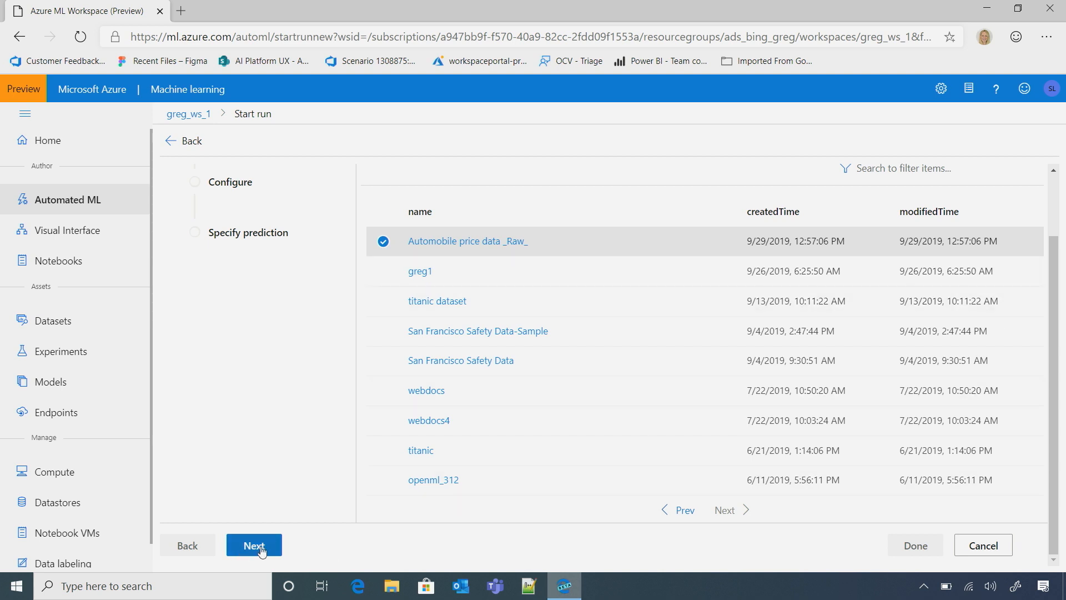
Step: Name the new run's experiment my-auto-exp in the configuration step
{"action": "left_click", "coordinate": [254, 545]}
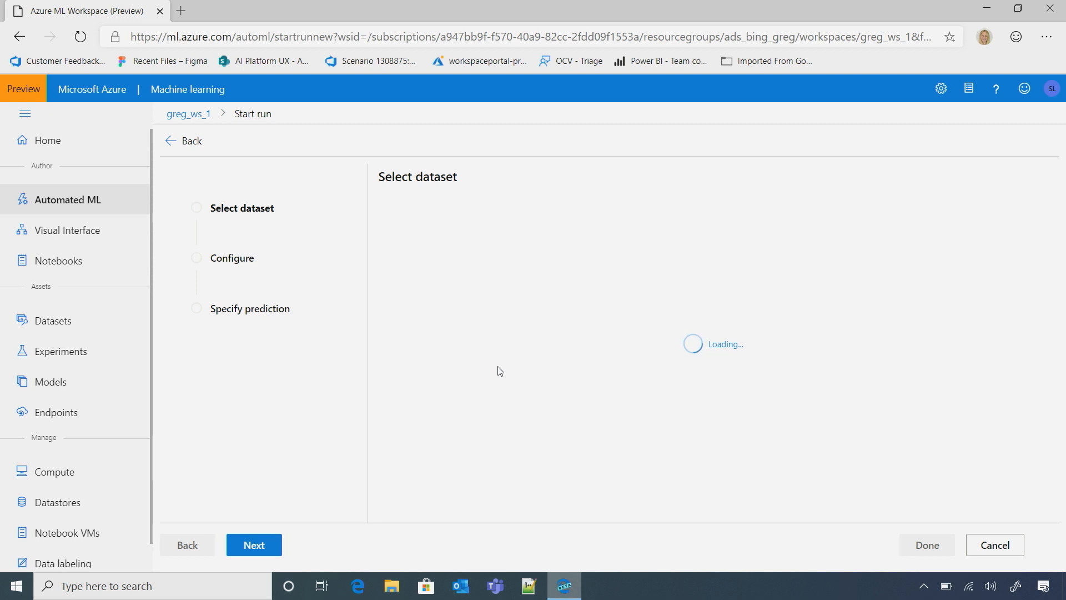
{"action": "left_click", "coordinate": [254, 544]}
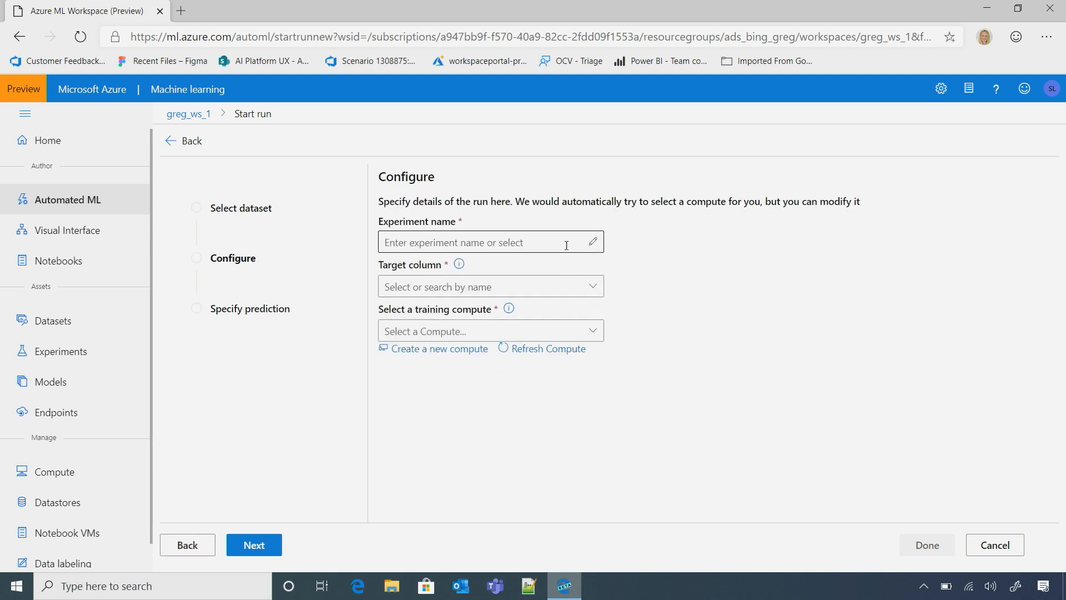
{"action": "type", "text": "my"}
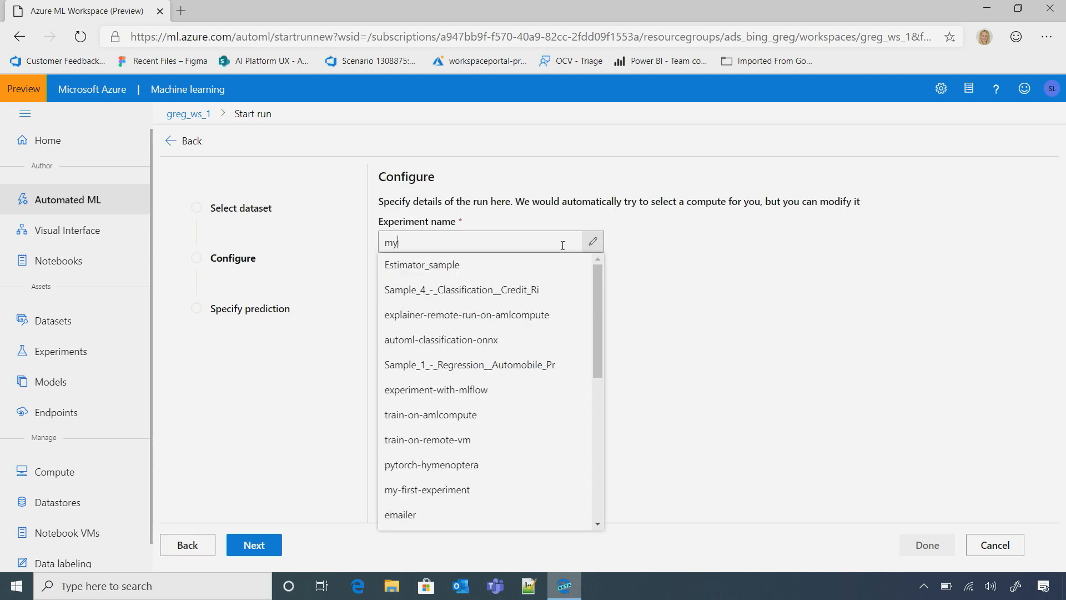
{"action": "type", "text": "-aut"}
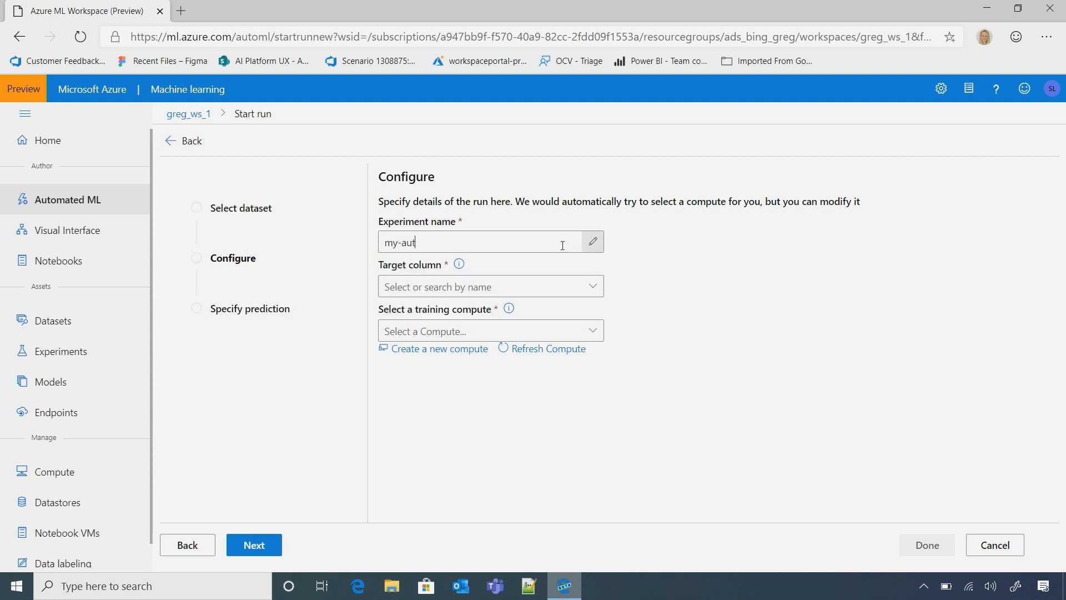
{"action": "type", "text": "o-exp"}
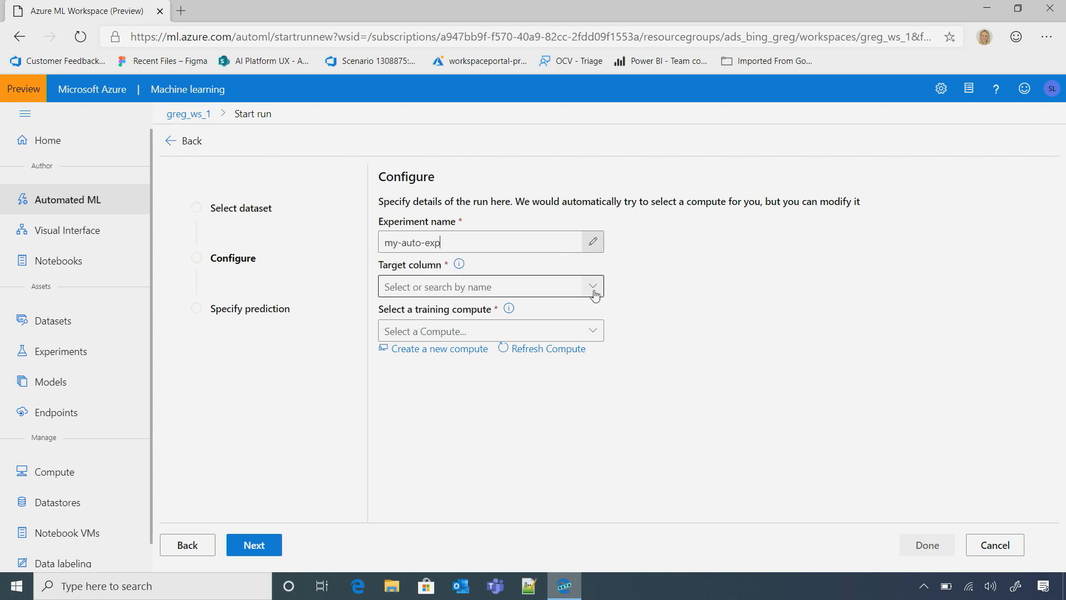
Step: Set price as the target column and aml-compute as the training compute
{"action": "left_click", "coordinate": [589, 285]}
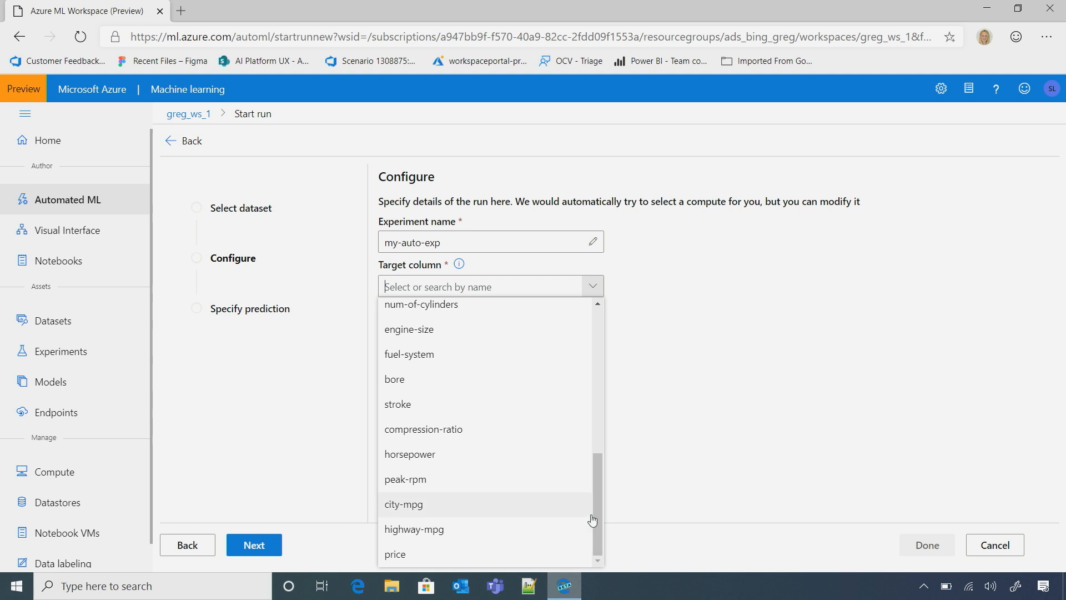
{"action": "left_click", "coordinate": [395, 554]}
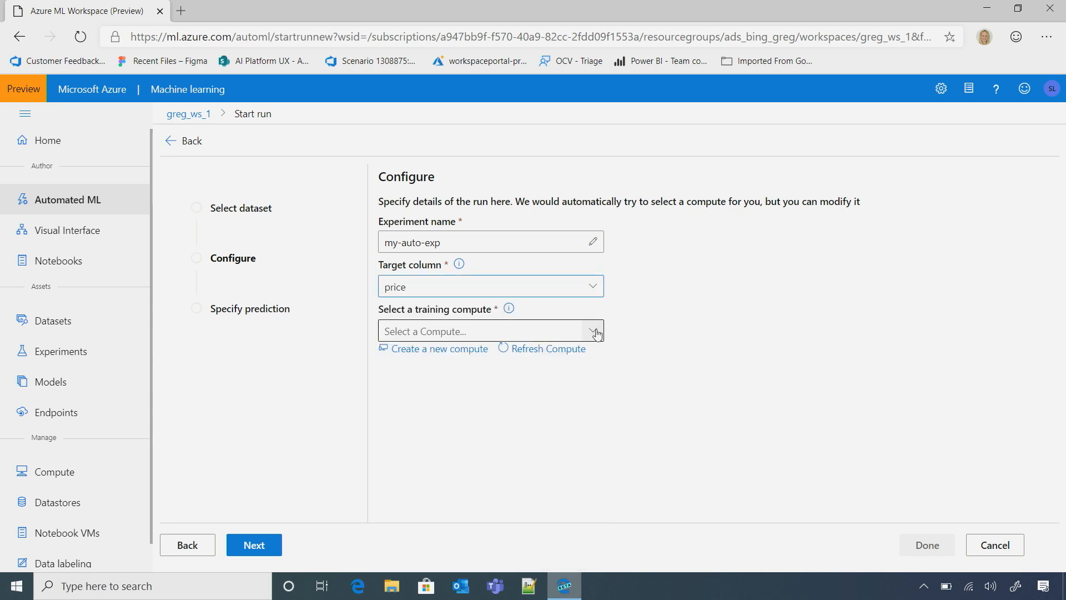
{"action": "left_click", "coordinate": [593, 331]}
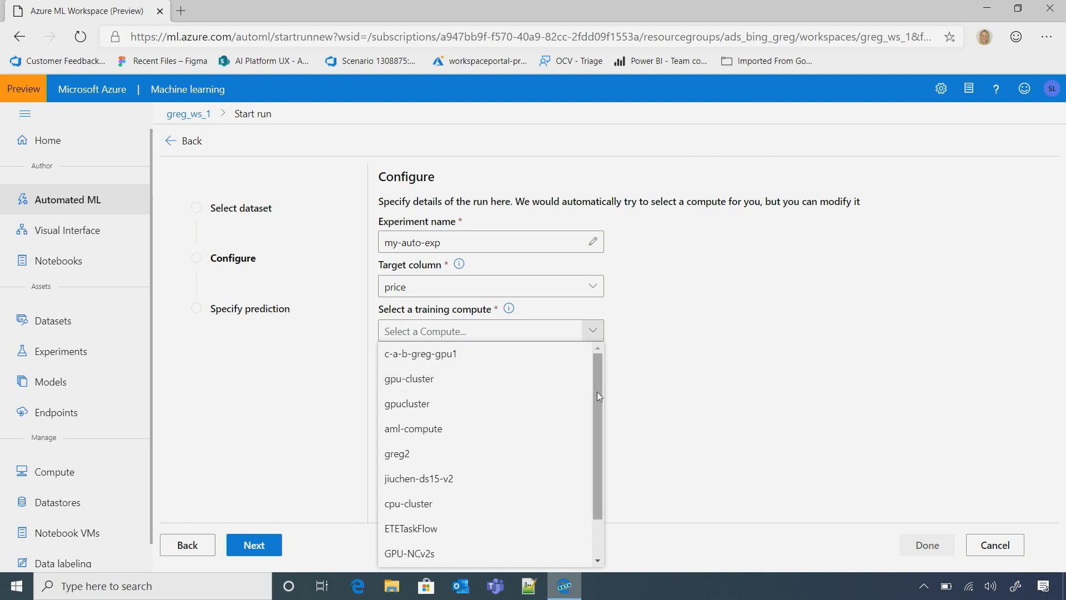
{"action": "left_click", "coordinate": [413, 429]}
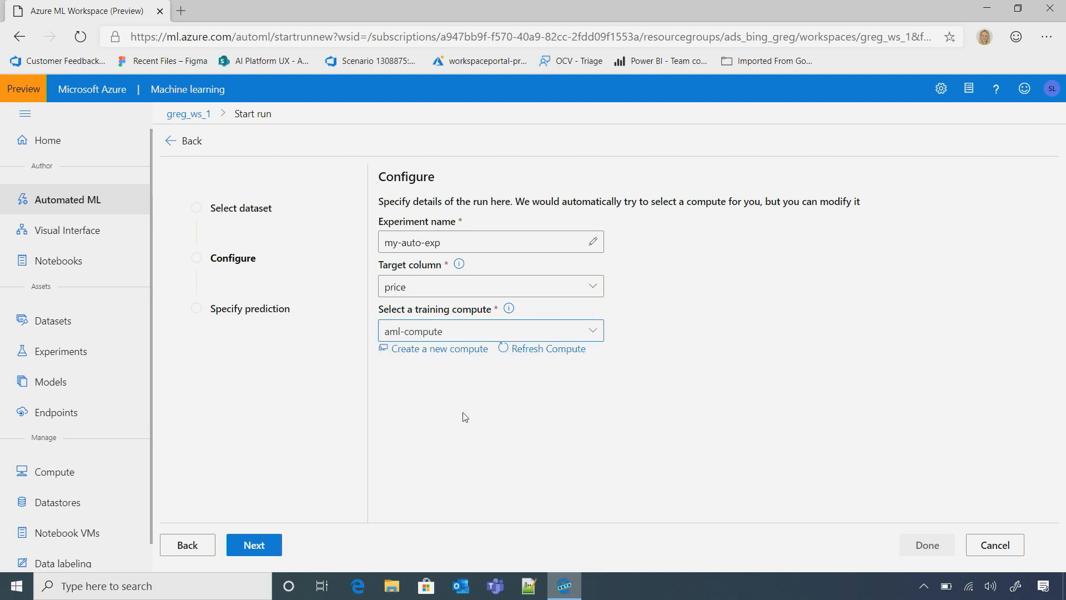
{"action": "mouse_move", "coordinate": [440, 347]}
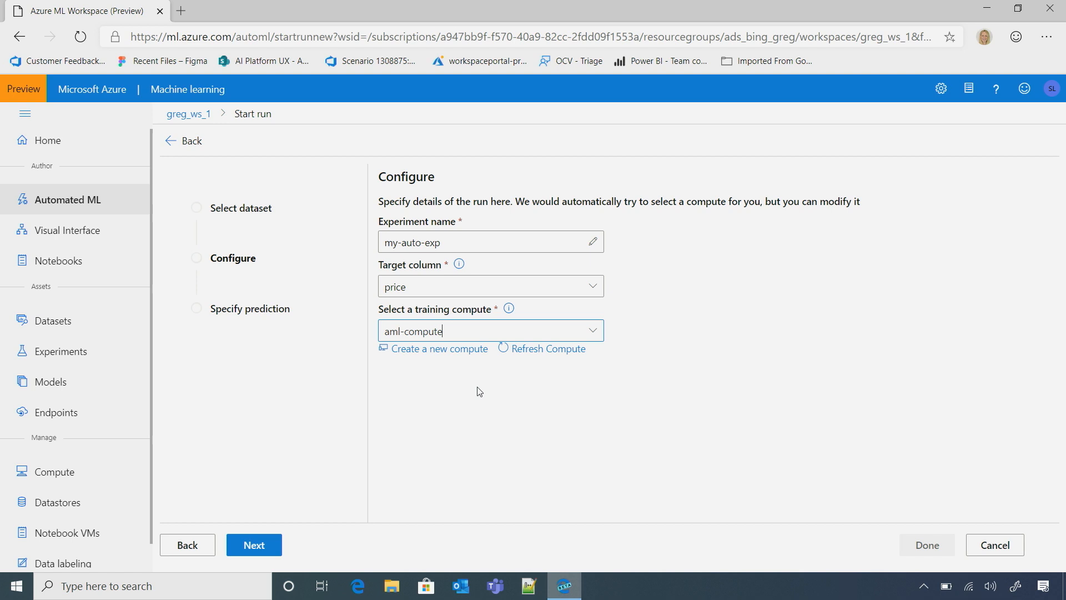
{"action": "mouse_move", "coordinate": [275, 538]}
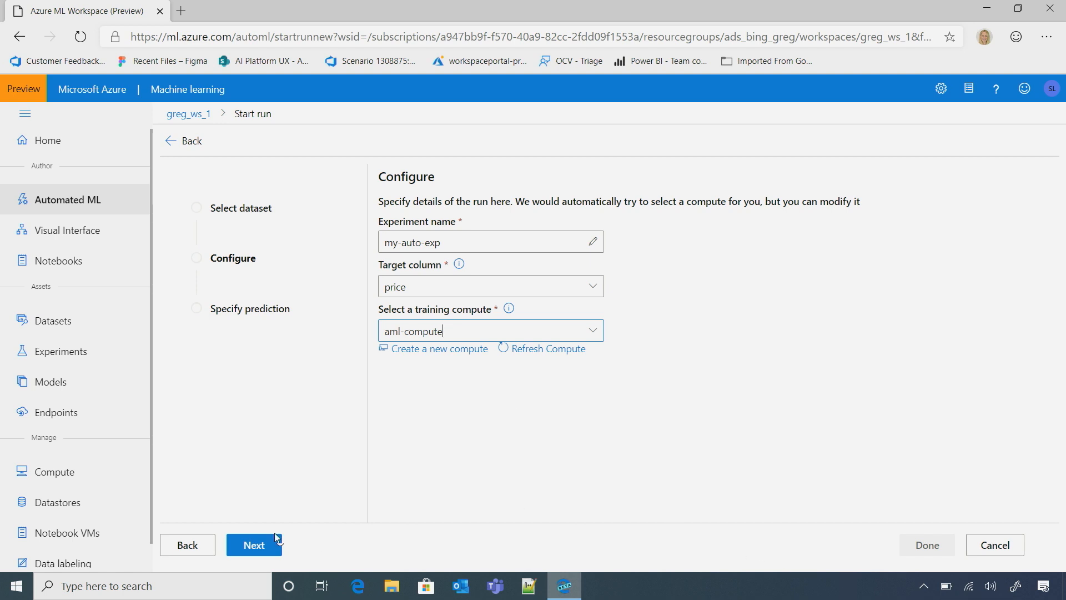
Step: Create the automated ML run with regression as the prediction task type
{"action": "left_click", "coordinate": [254, 544]}
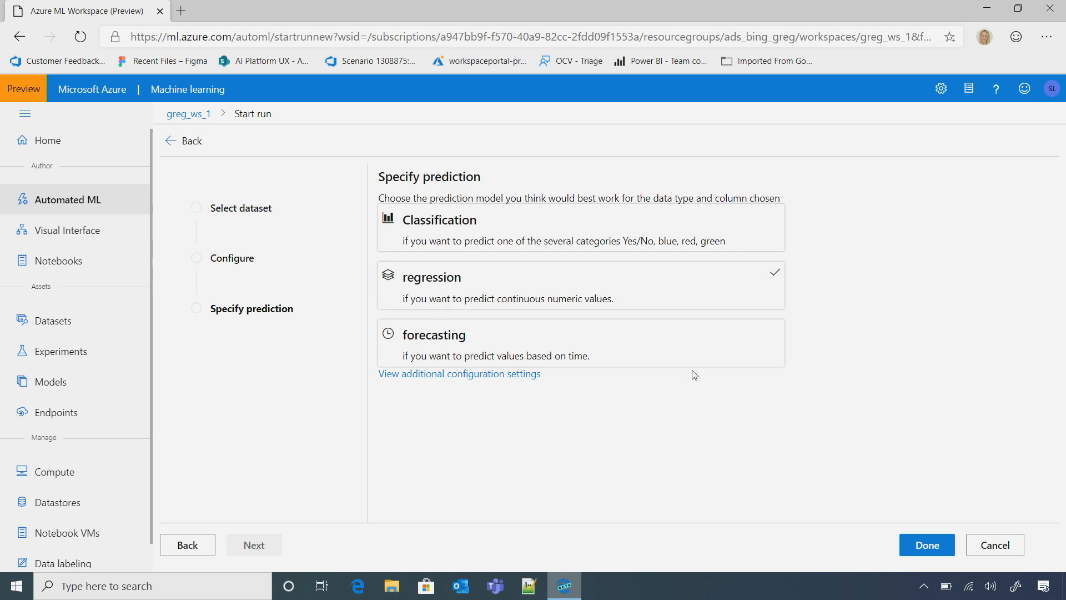
{"action": "mouse_move", "coordinate": [532, 385]}
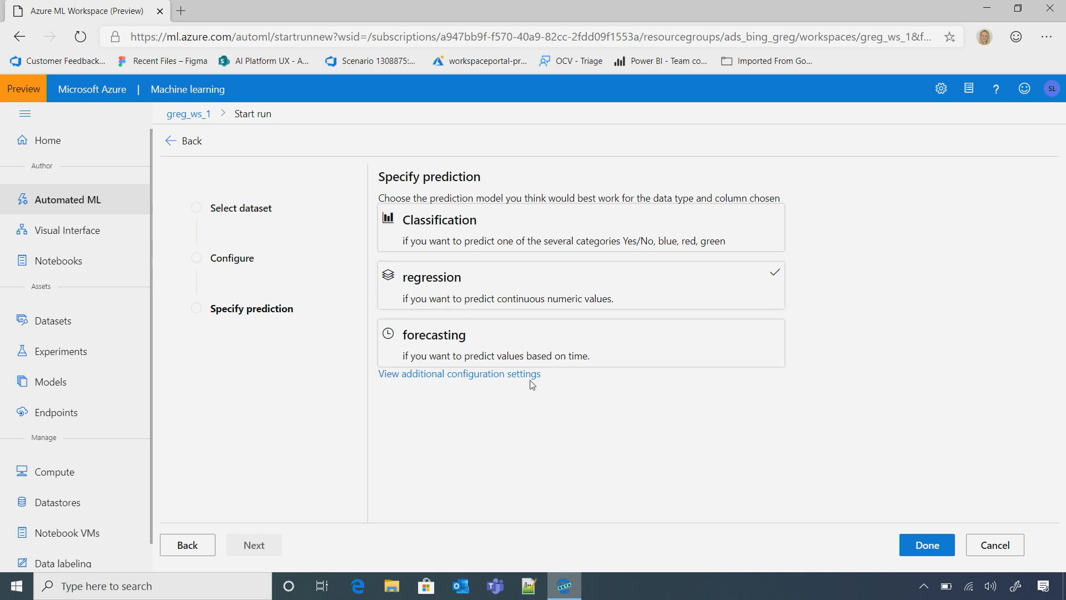
{"action": "mouse_move", "coordinate": [806, 497]}
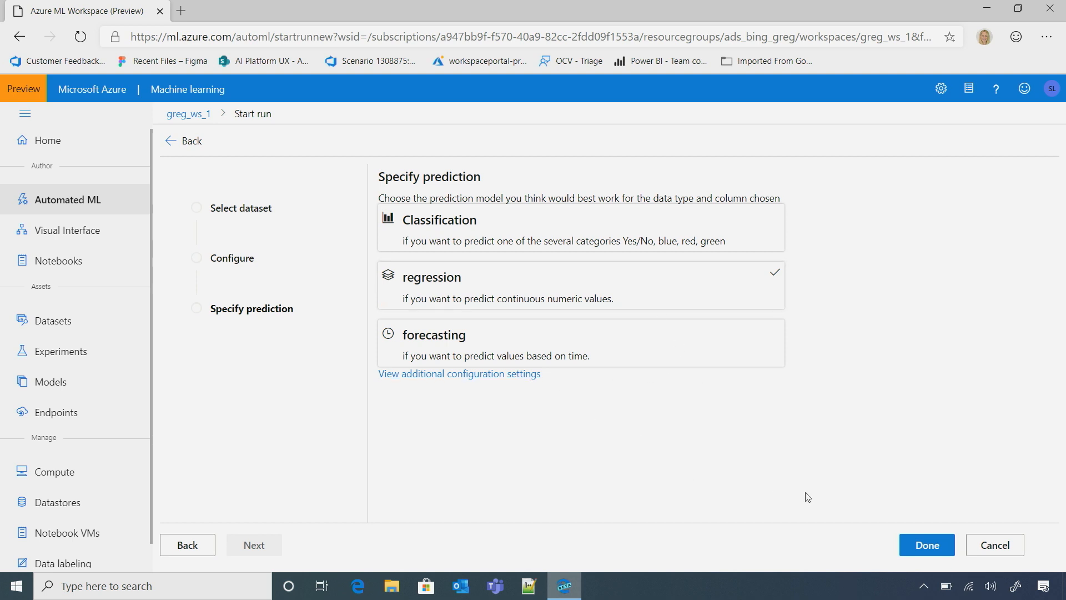
{"action": "left_click", "coordinate": [926, 544]}
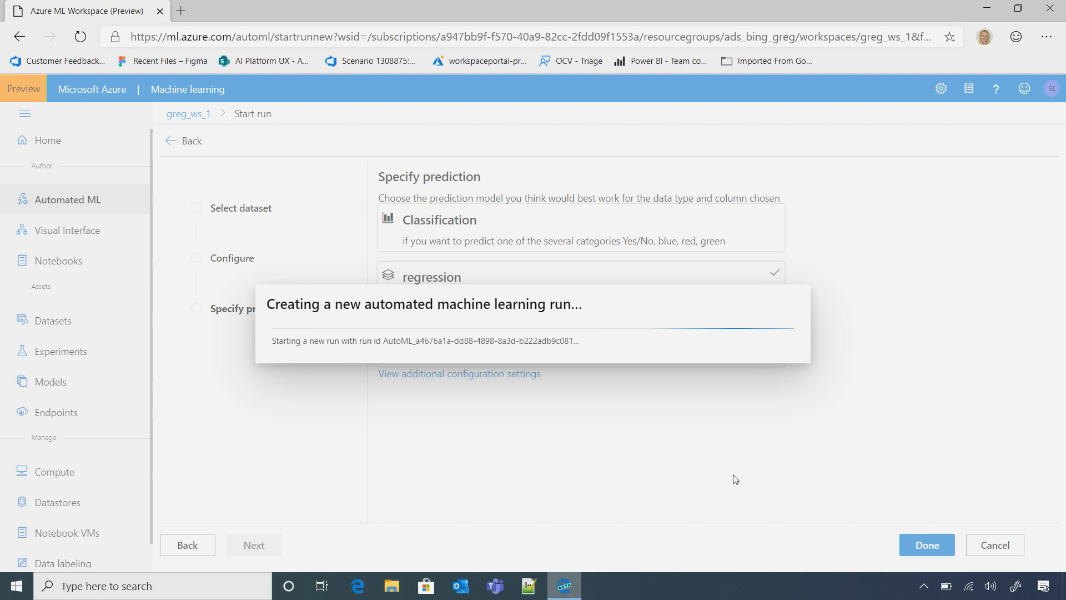
Step: Review Run 1's details: regression on spearman_correlation, status Starting
{"action": "left_click", "coordinate": [925, 544]}
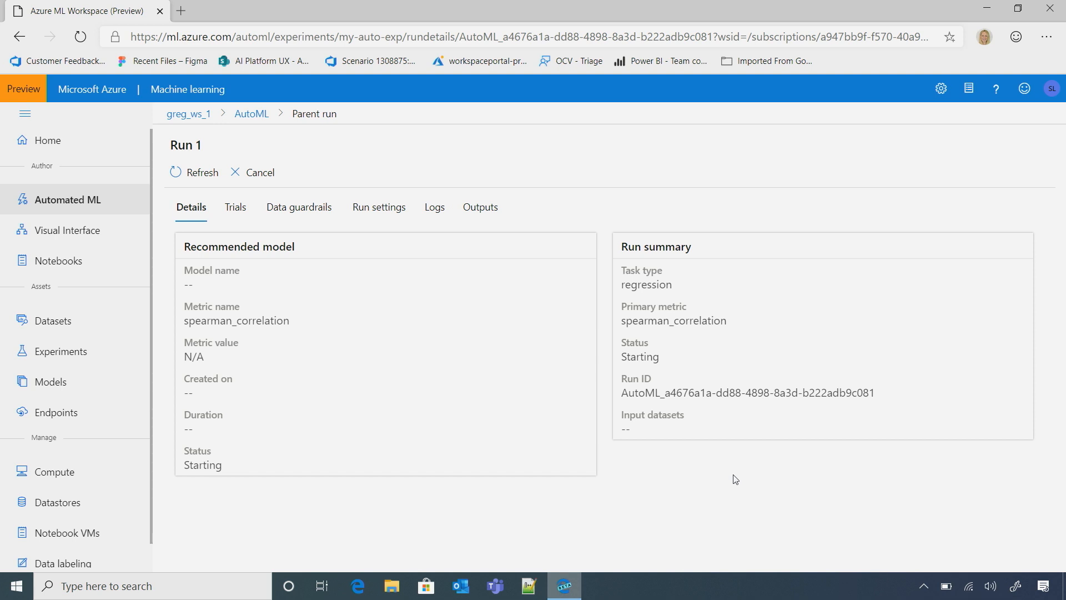
{"action": "mouse_move", "coordinate": [310, 264]}
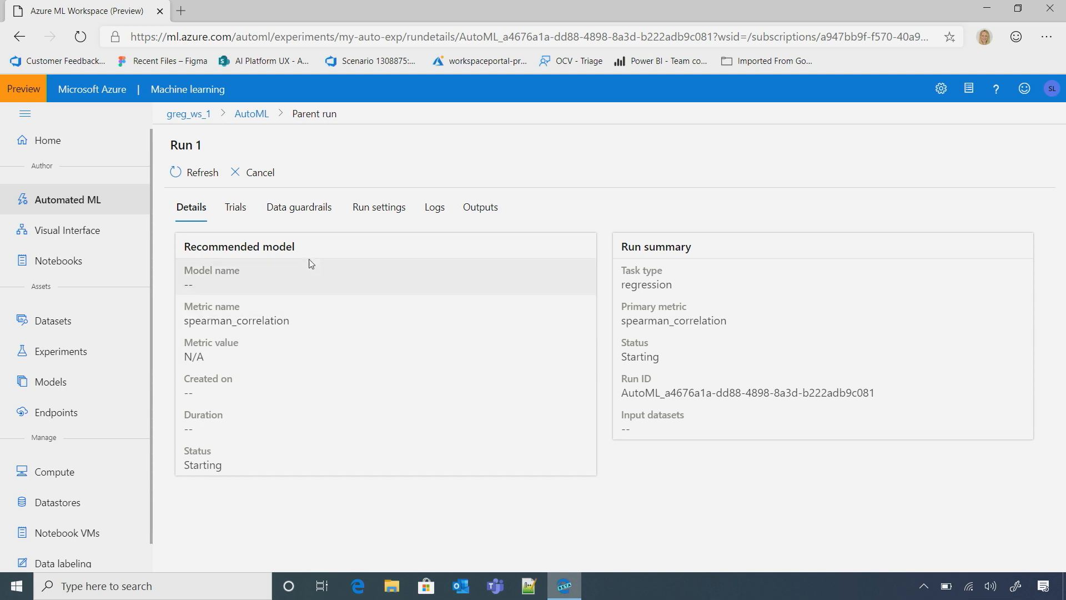
{"action": "mouse_move", "coordinate": [218, 401]}
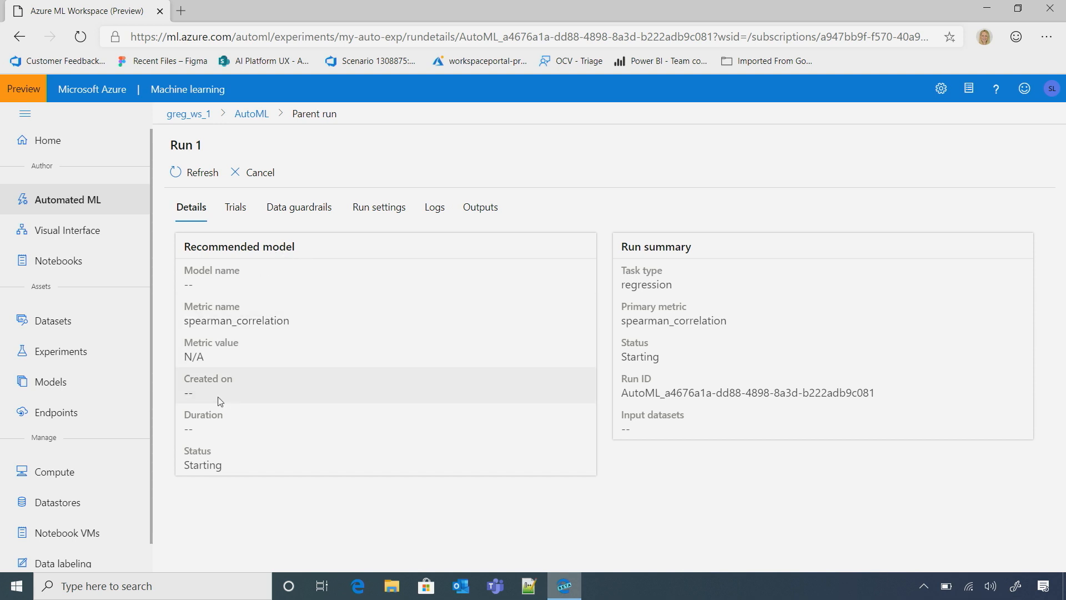
{"action": "mouse_move", "coordinate": [238, 466]}
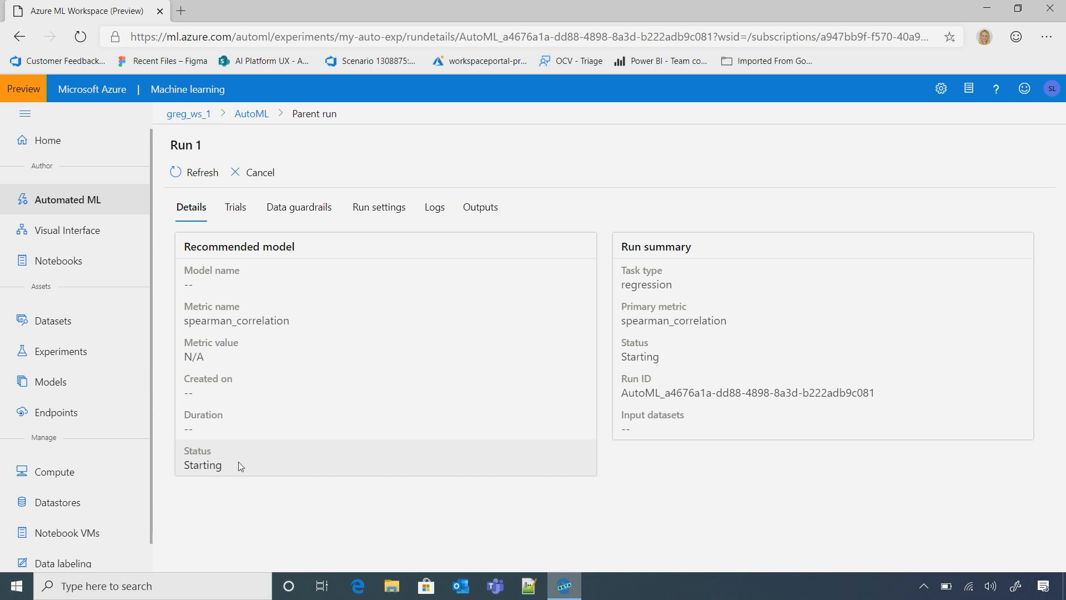
{"action": "mouse_move", "coordinate": [110, 211]}
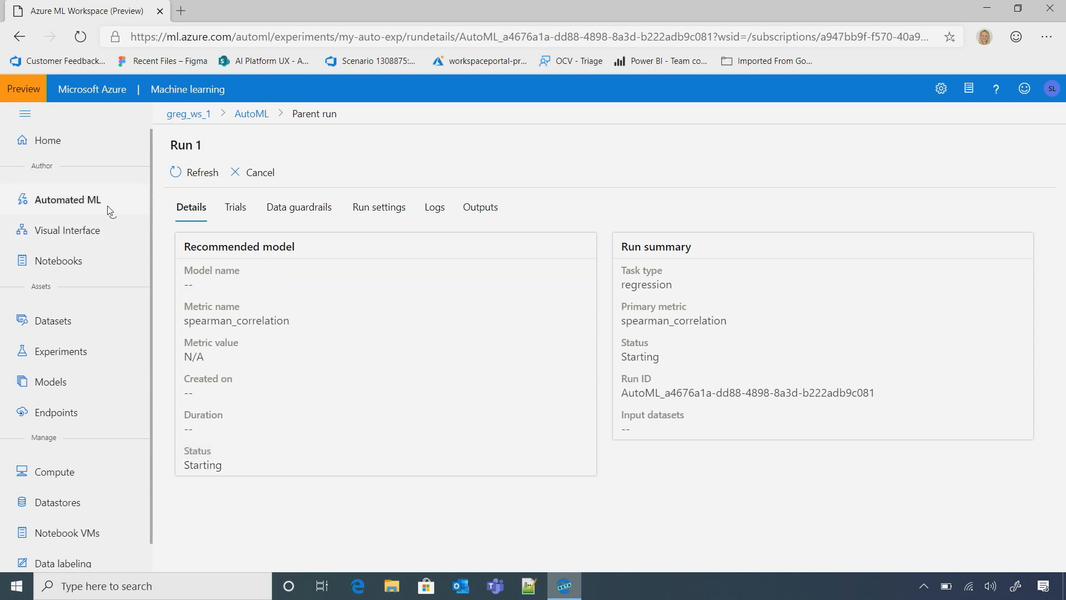
Step: Return to the Automated ML run list showing my-auto-exp as Preparing among the other runs
{"action": "left_click", "coordinate": [251, 114]}
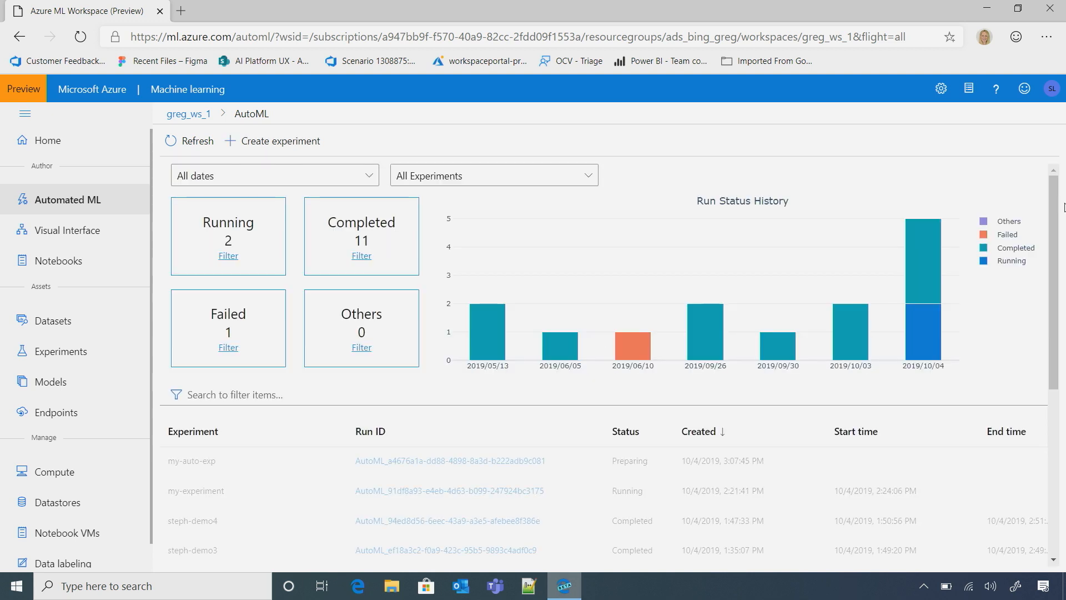
{"action": "scroll", "scroll_direction": "down", "scroll_amount": 3}
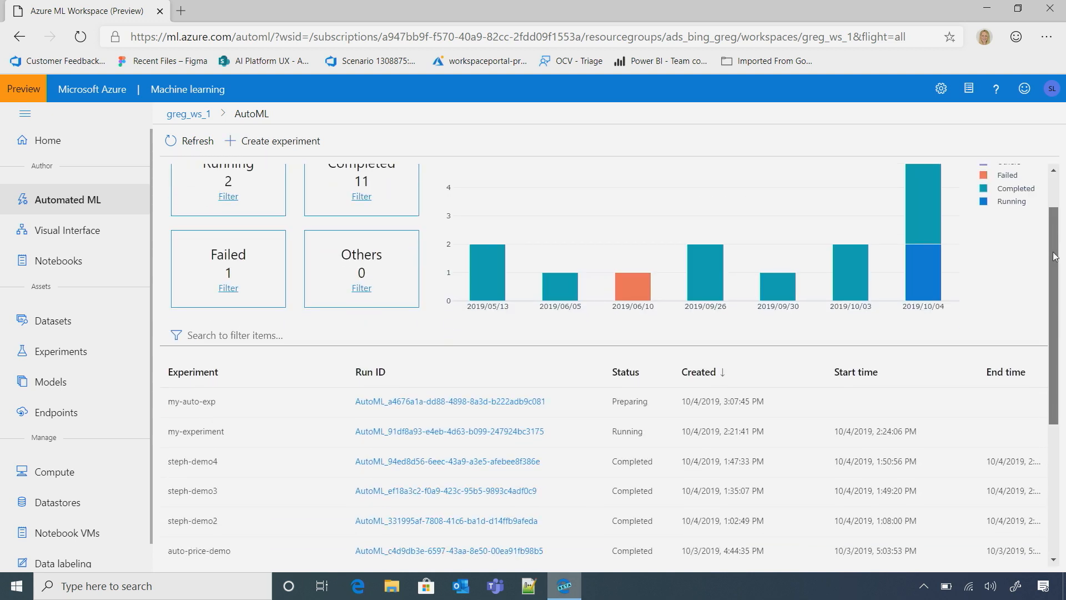
{"action": "scroll", "scroll_direction": "up", "scroll_amount": 3}
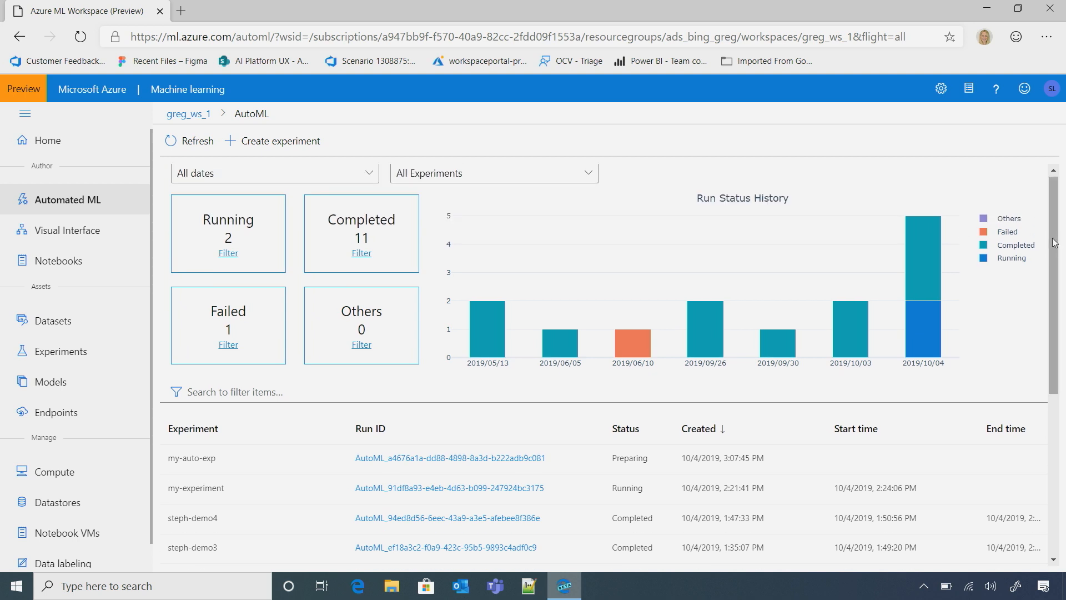
{"action": "scroll", "scroll_direction": "down", "scroll_amount": 3}
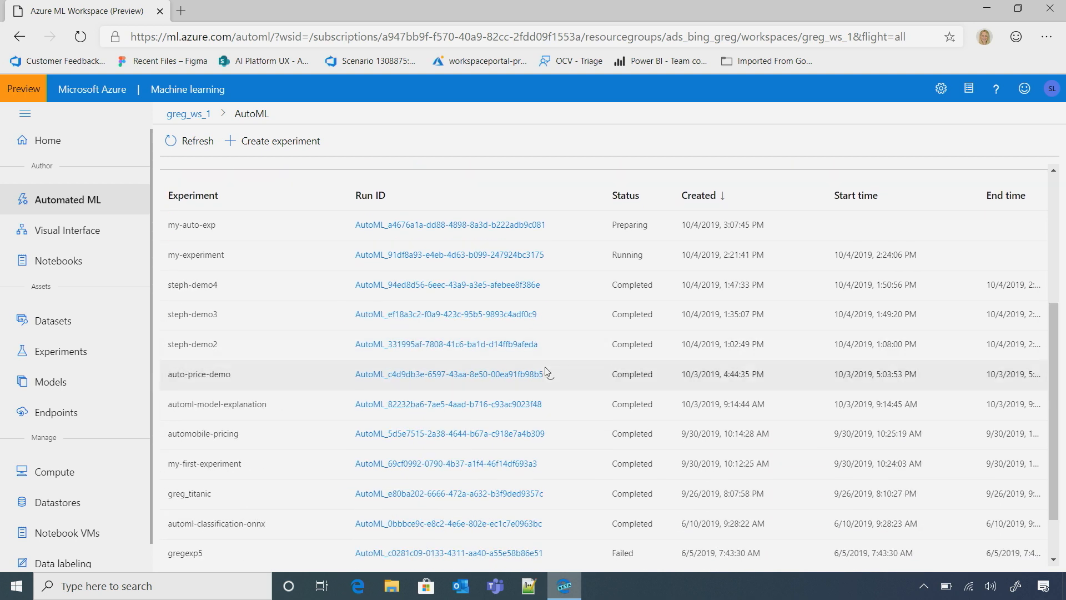
Step: Review the automobile-pricing run's trials and its recommended VotingEnsemble (spearman_correlation 0.951)
{"action": "left_click", "coordinate": [449, 434]}
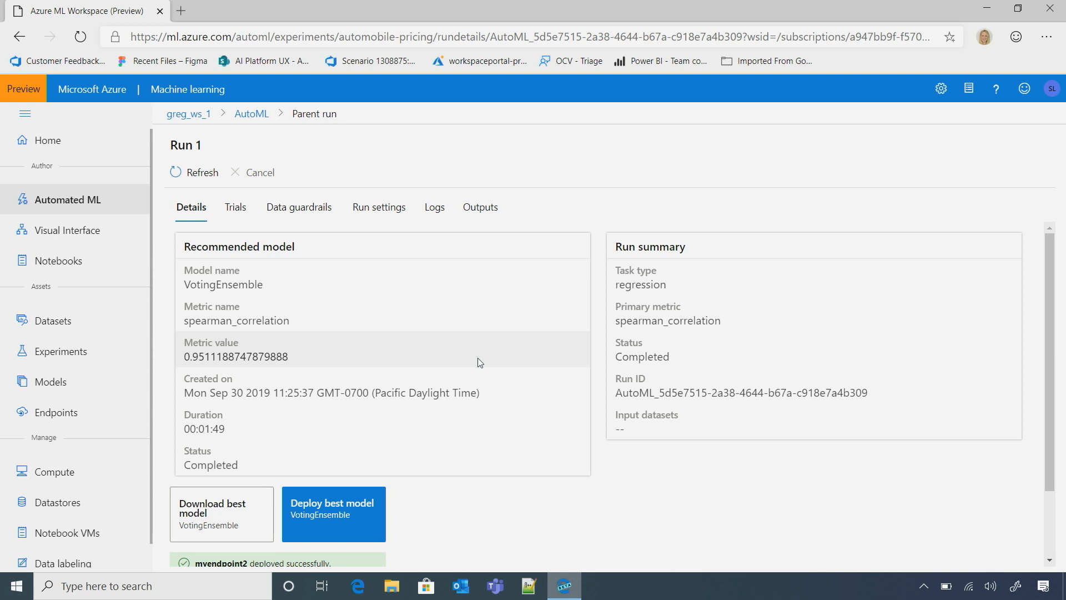
{"action": "mouse_move", "coordinate": [284, 310]}
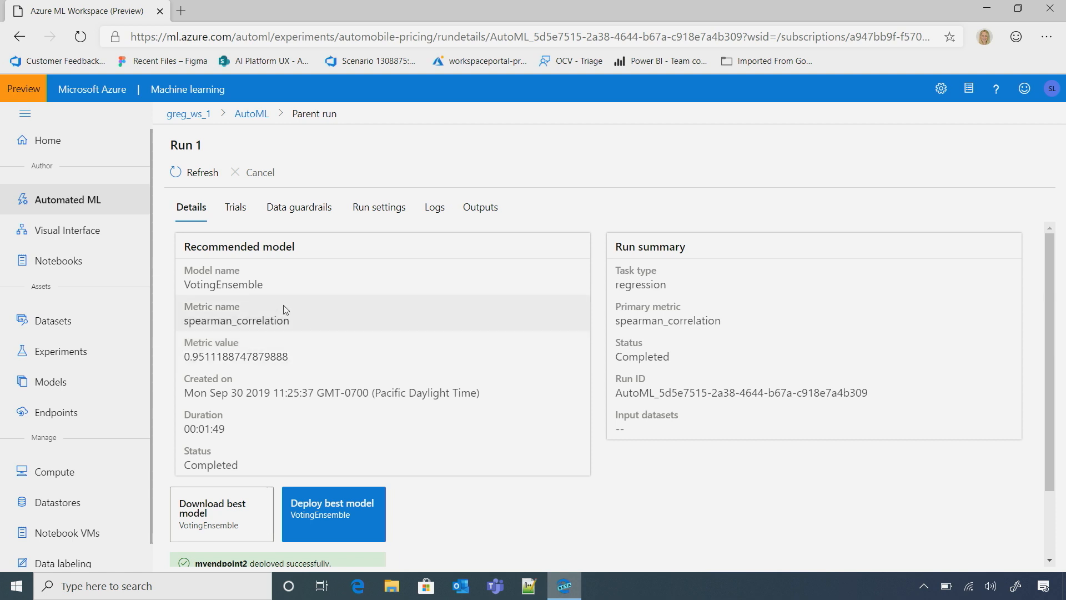
{"action": "left_click", "coordinate": [235, 206]}
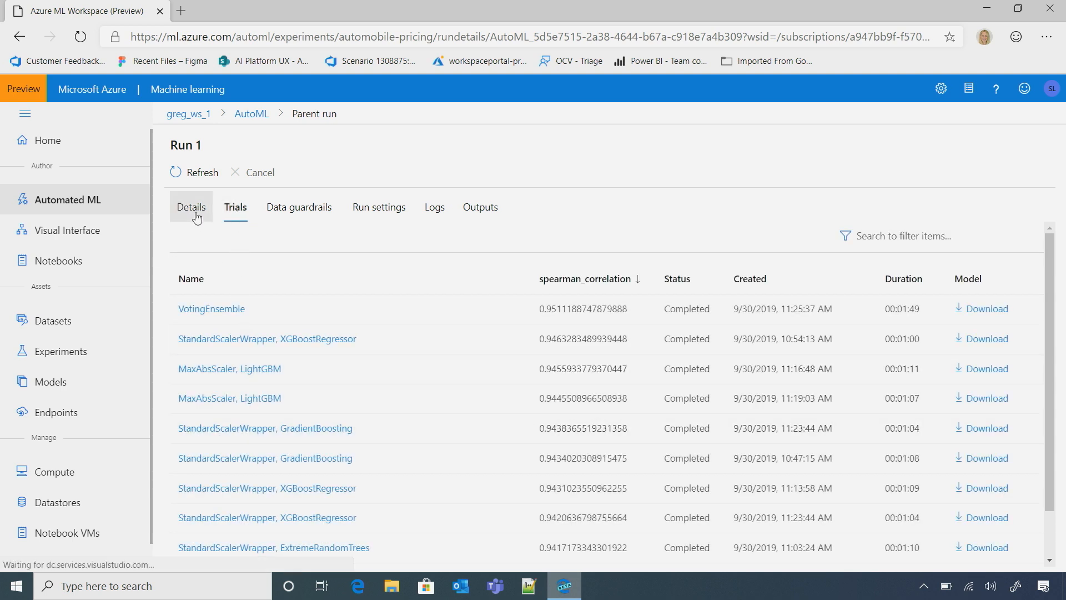
{"action": "left_click", "coordinate": [191, 207]}
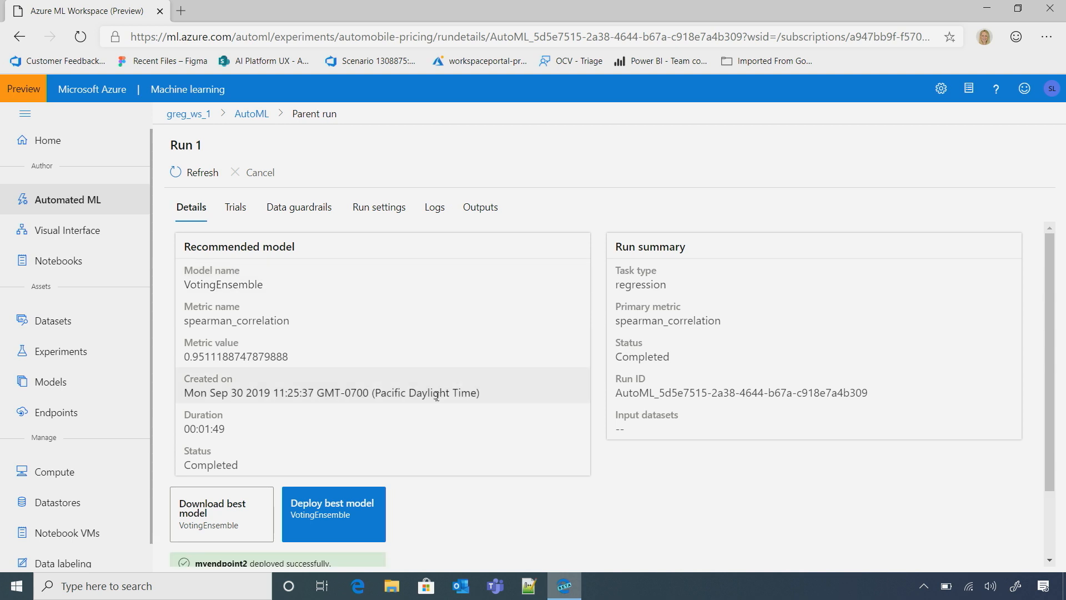
Step: Deploy the best VotingEnsemble model as endpoint myendpoint3 after the name conflict
{"action": "left_click", "coordinate": [332, 513]}
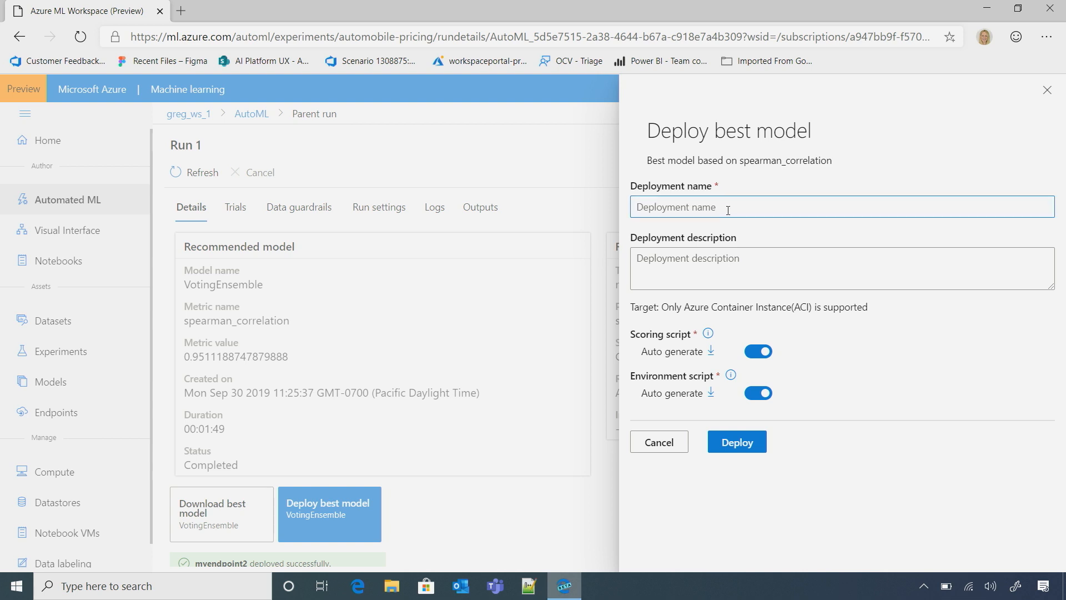
{"action": "type", "text": "myednpoint"}
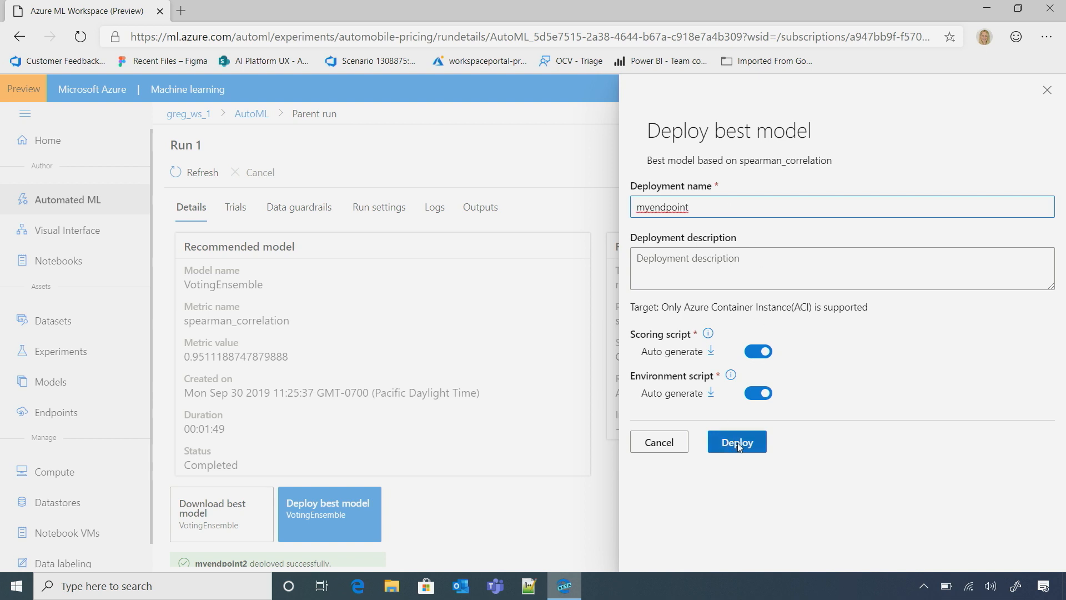
{"action": "left_click", "coordinate": [736, 441]}
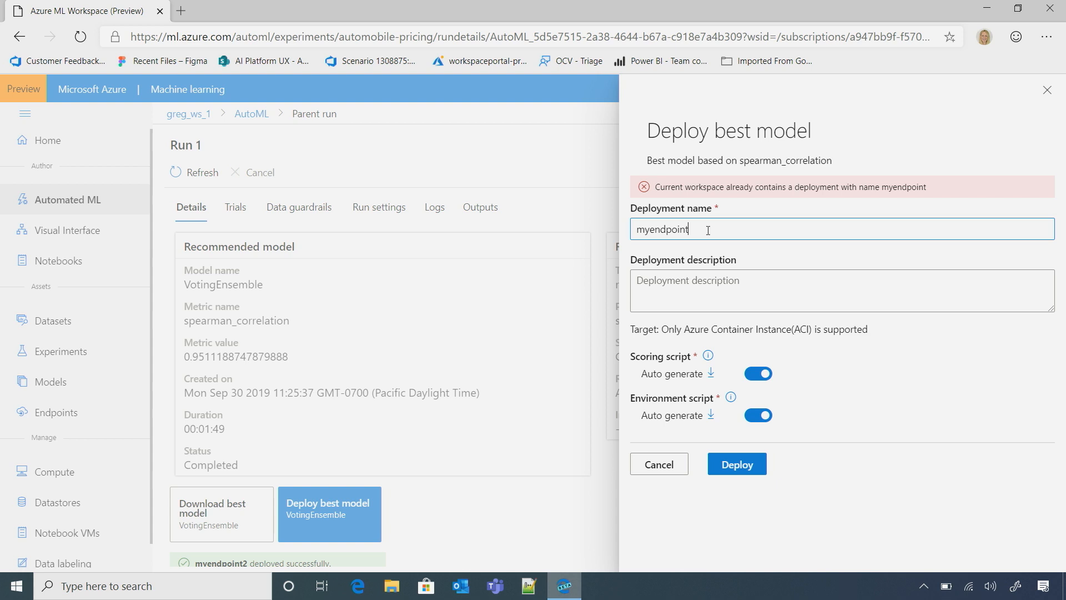
{"action": "type", "text": "3"}
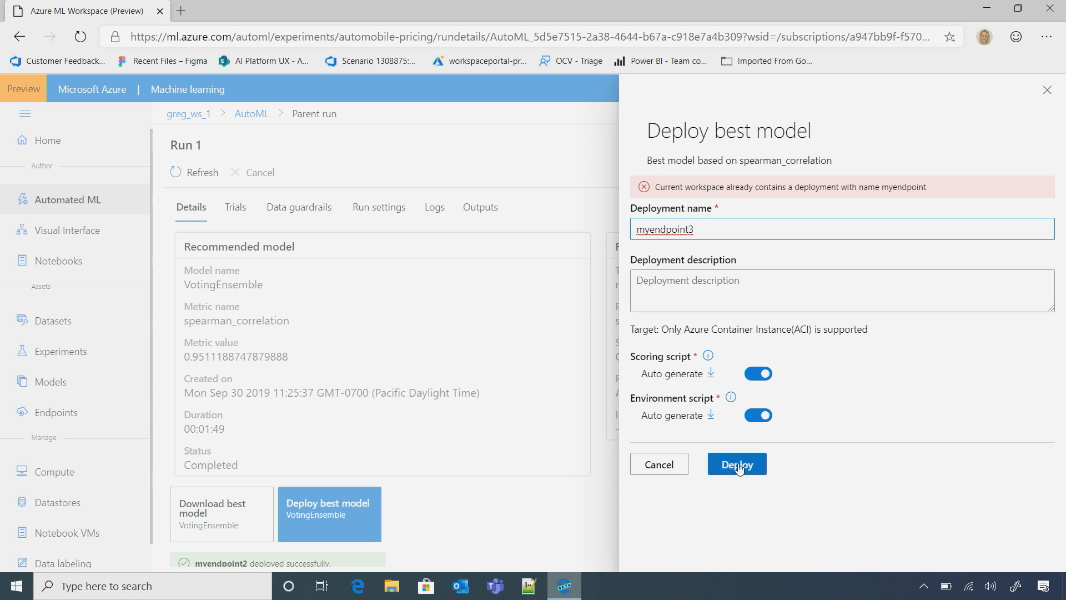
{"action": "left_click", "coordinate": [737, 464]}
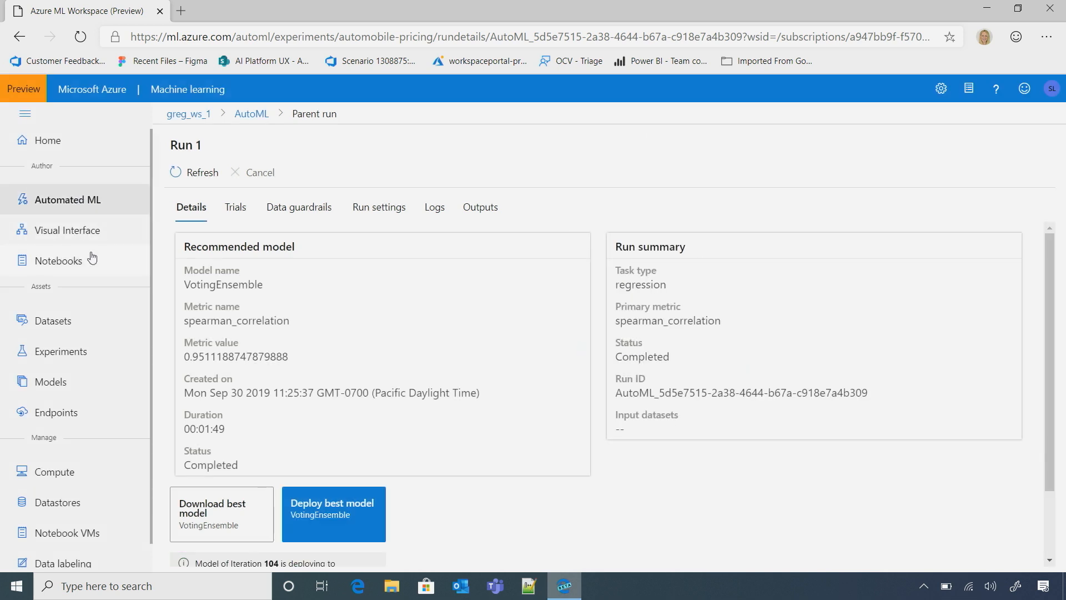
{"action": "mouse_move", "coordinate": [60, 421]}
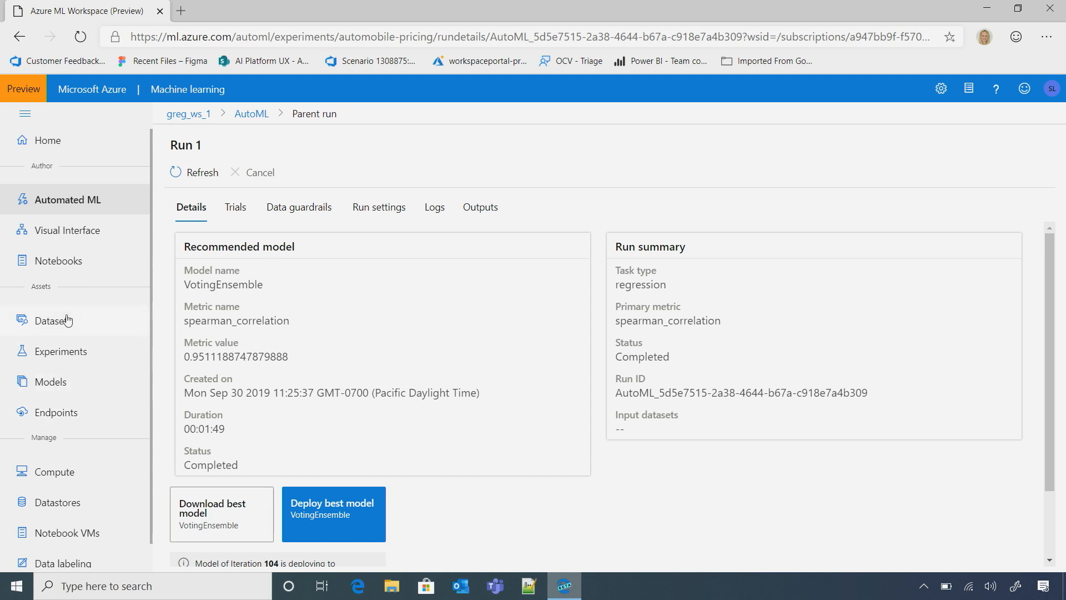
{"action": "mouse_move", "coordinate": [66, 325]}
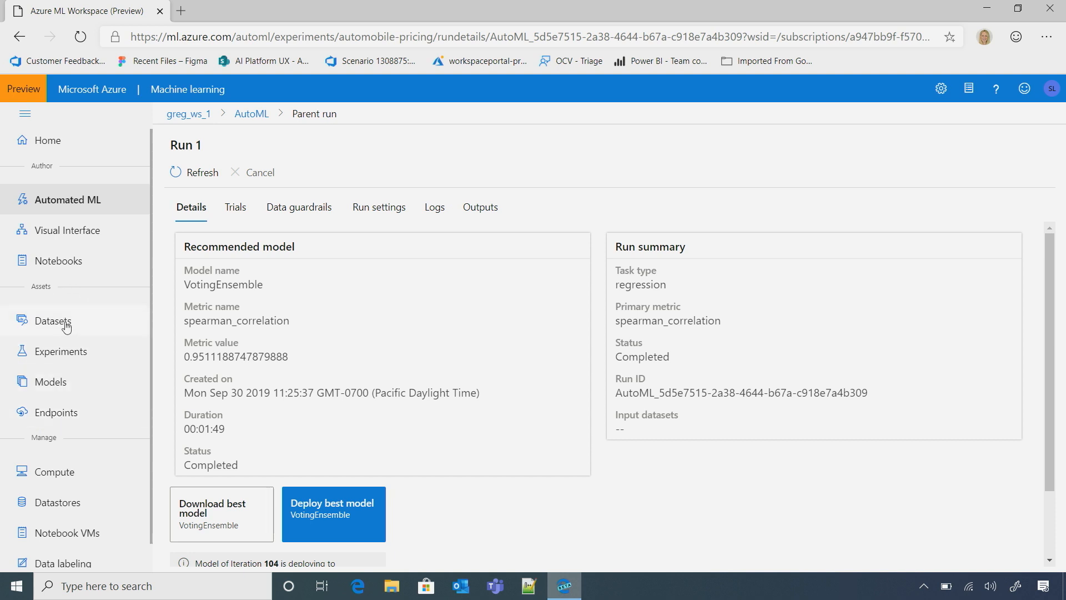
Step: Browse the Datasets, Experiments and Models lists, then land on the Endpoints page
{"action": "left_click", "coordinate": [53, 320]}
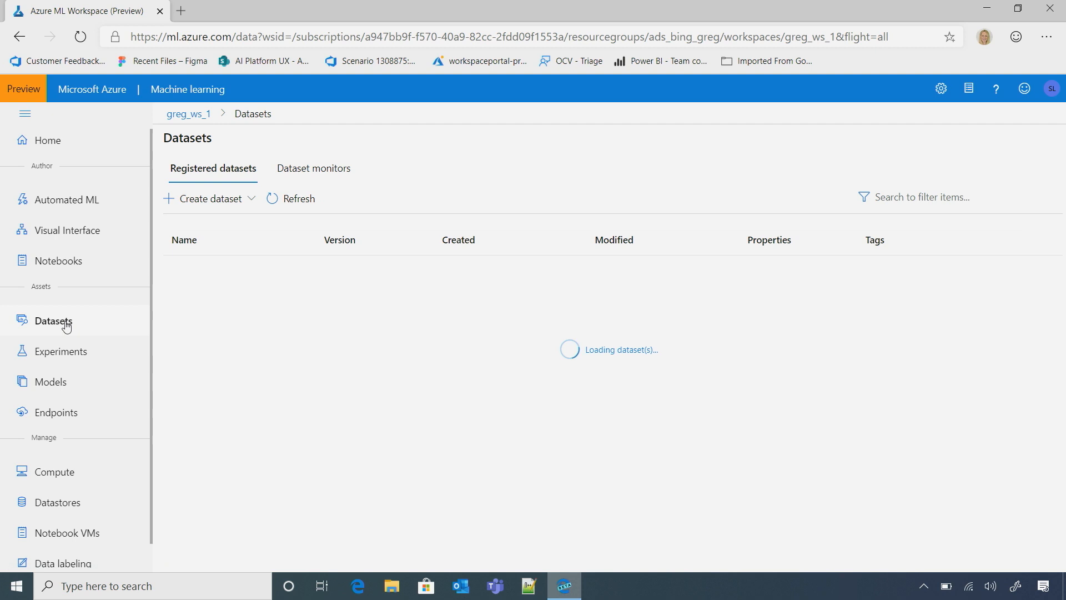
{"action": "left_click", "coordinate": [62, 351]}
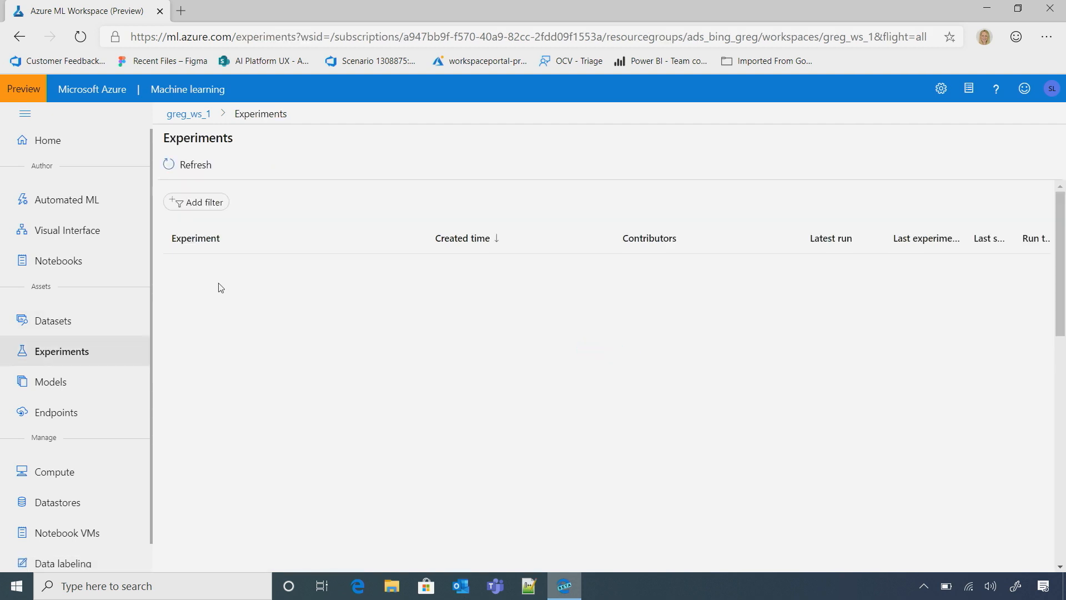
{"action": "left_click", "coordinate": [196, 164]}
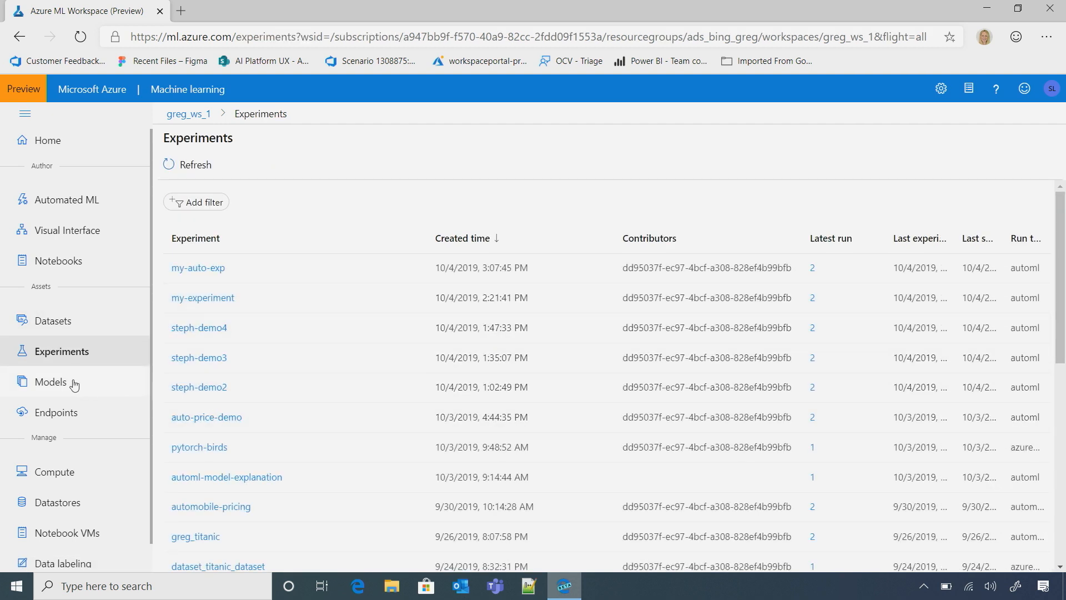
{"action": "left_click", "coordinate": [50, 381]}
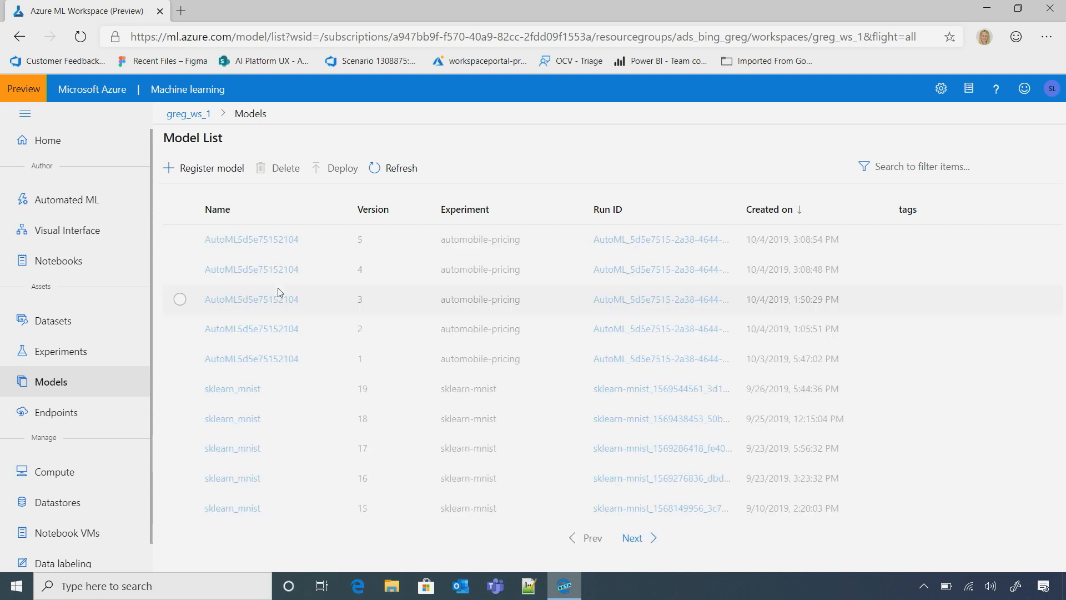
{"action": "left_click", "coordinate": [57, 412]}
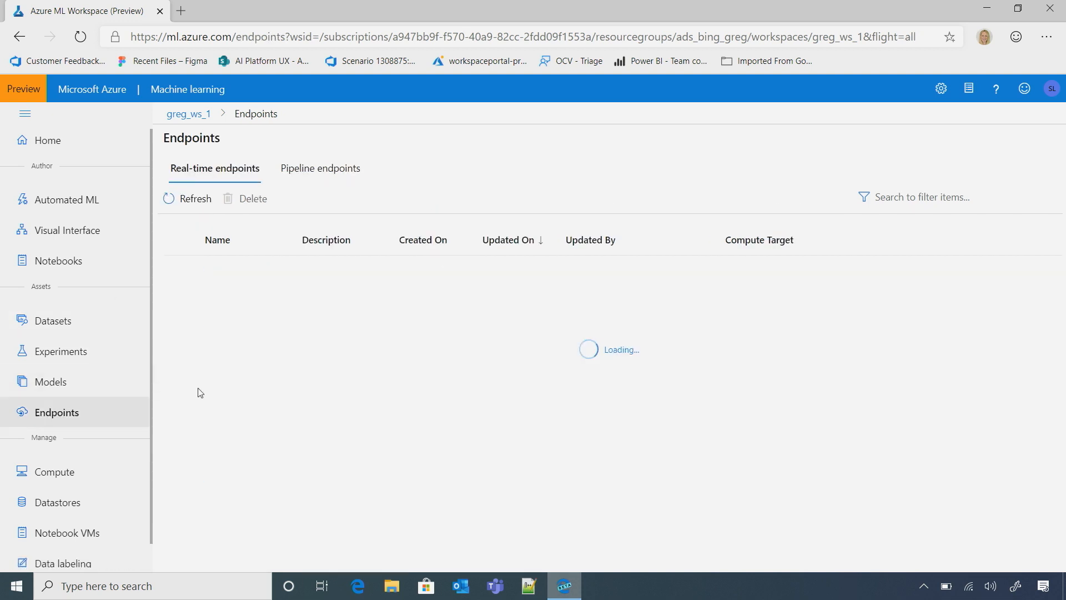